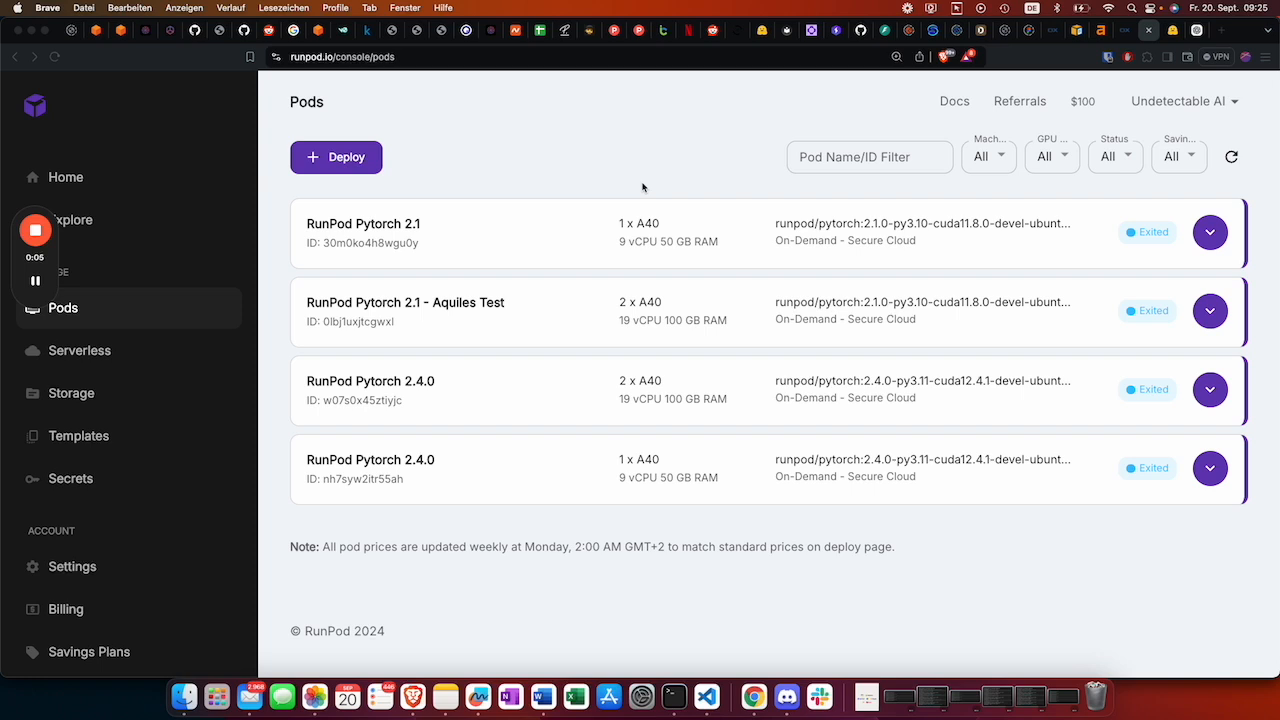
{"action": "mouse_move", "coordinate": [565, 159]}
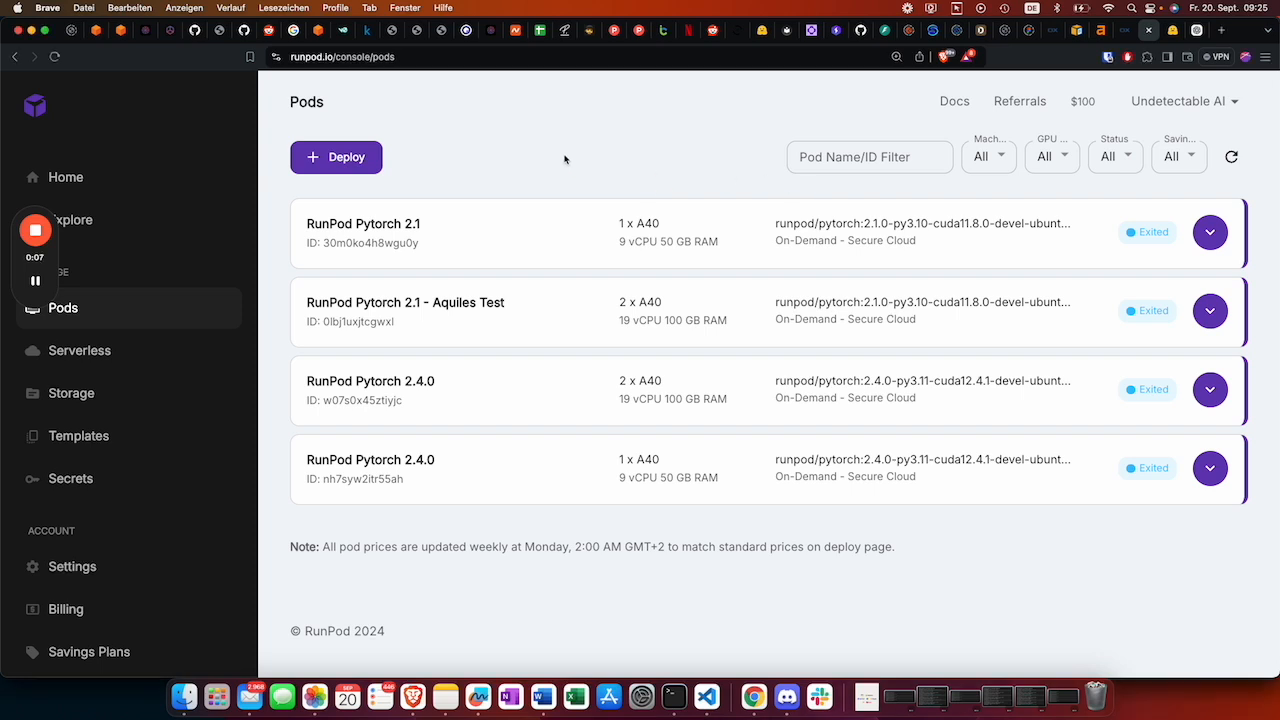
{"action": "mouse_move", "coordinate": [454, 158]}
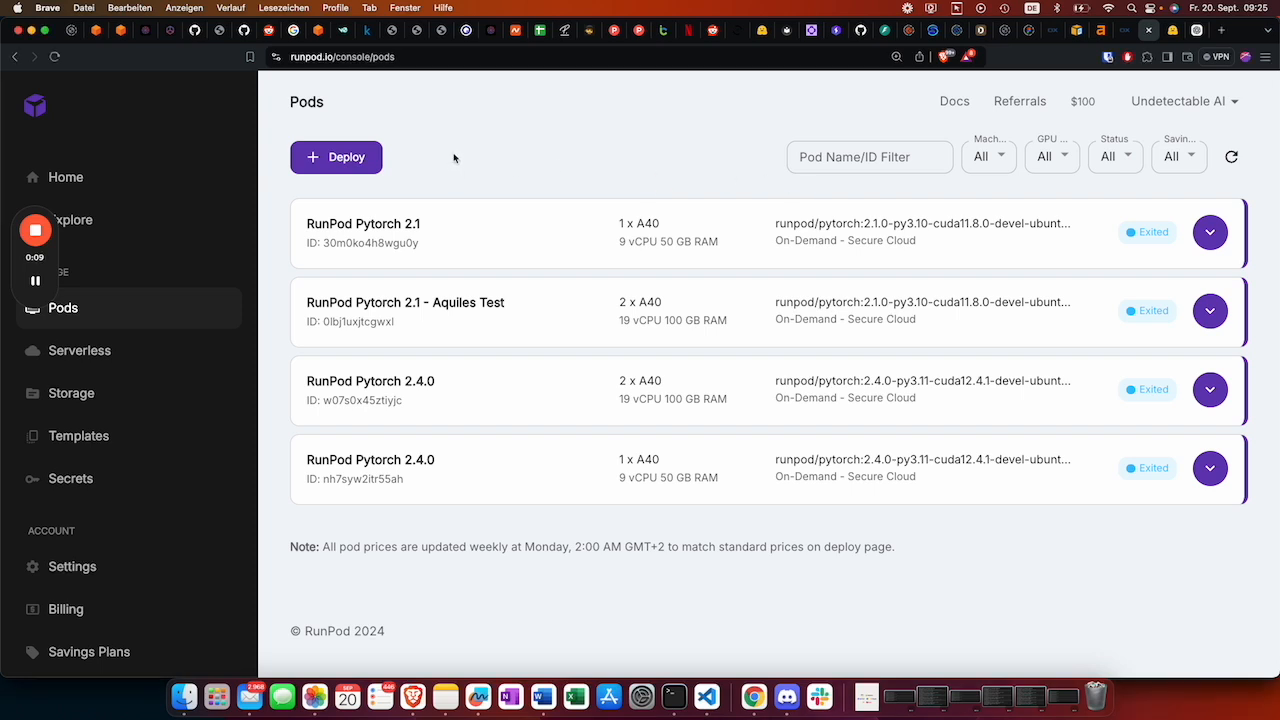
{"action": "mouse_move", "coordinate": [430, 130]}
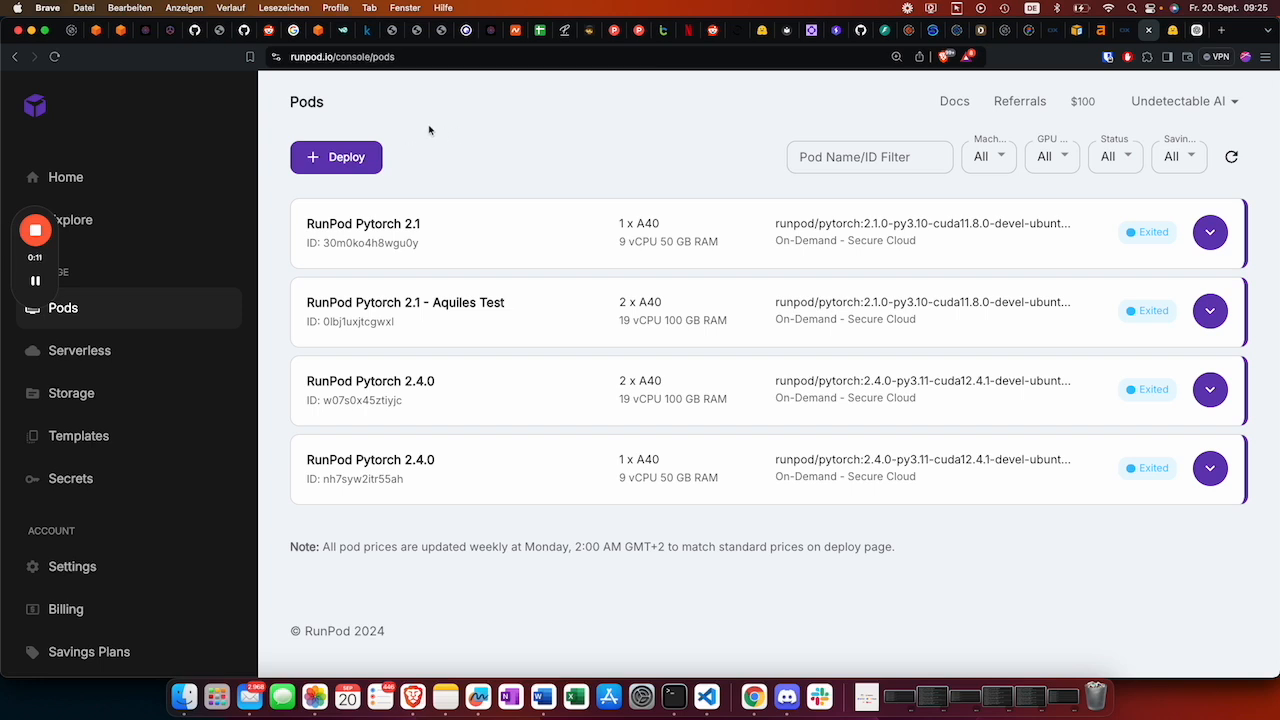
{"action": "mouse_move", "coordinate": [303, 208]}
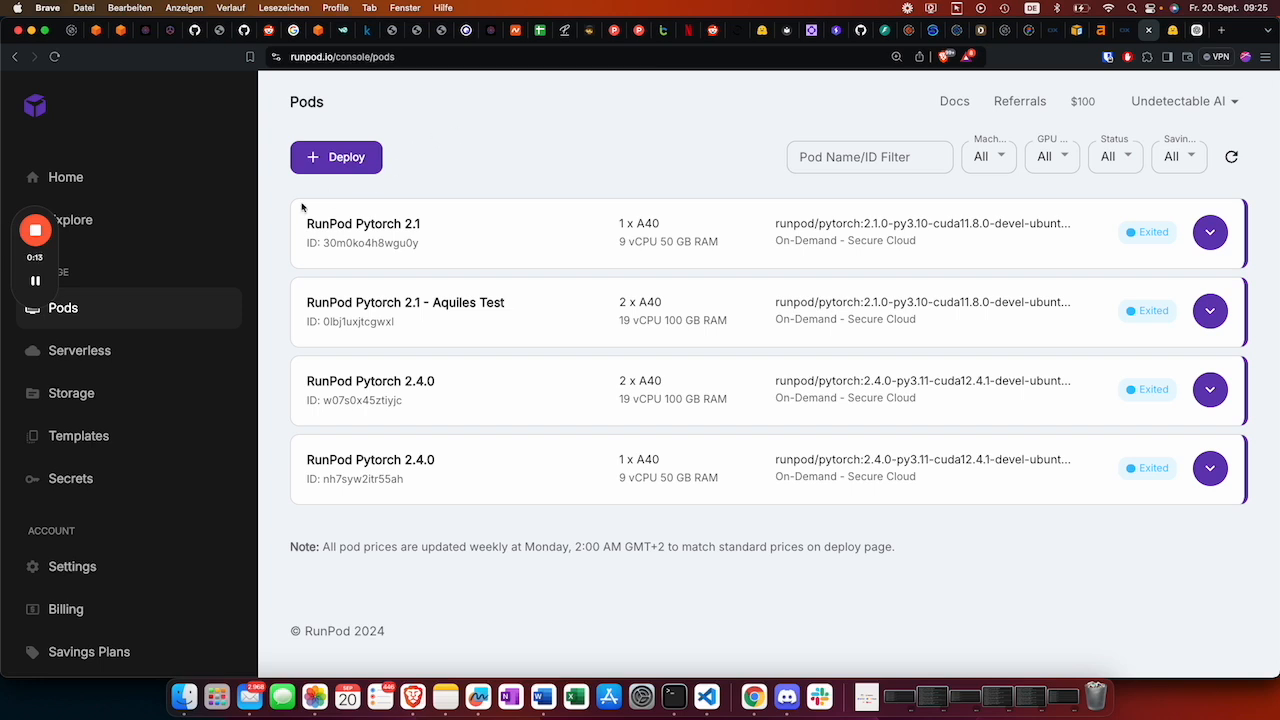
Start a new Community Cloud pod deployment and select the A40 GPU
{"action": "left_click", "coordinate": [336, 157]}
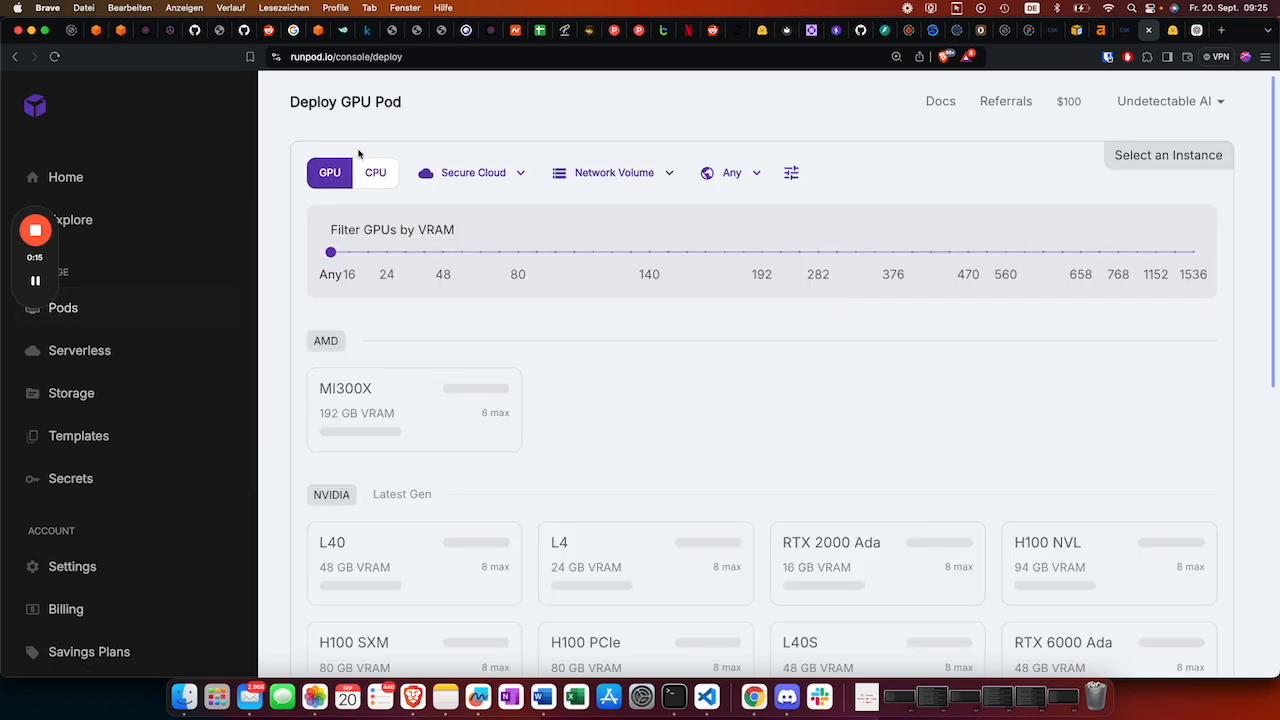
{"action": "left_click", "coordinate": [471, 172]}
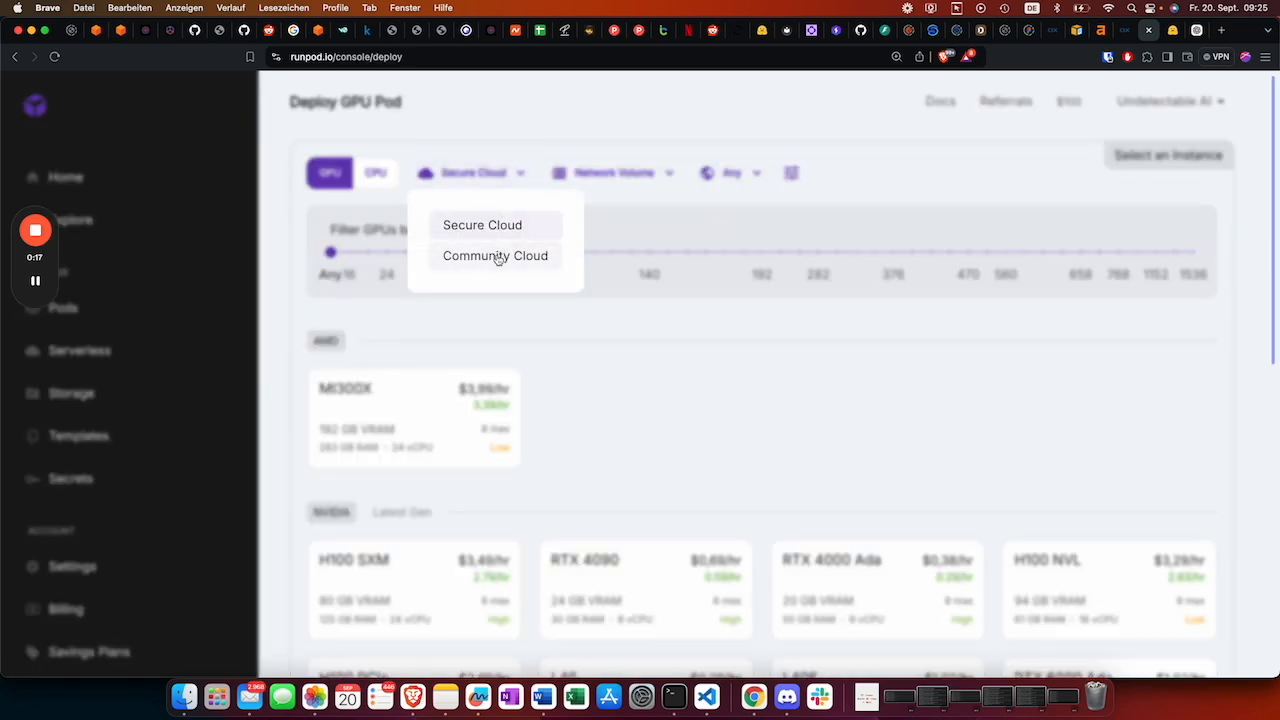
{"action": "scroll", "scroll_direction": "down", "scroll_amount": 3}
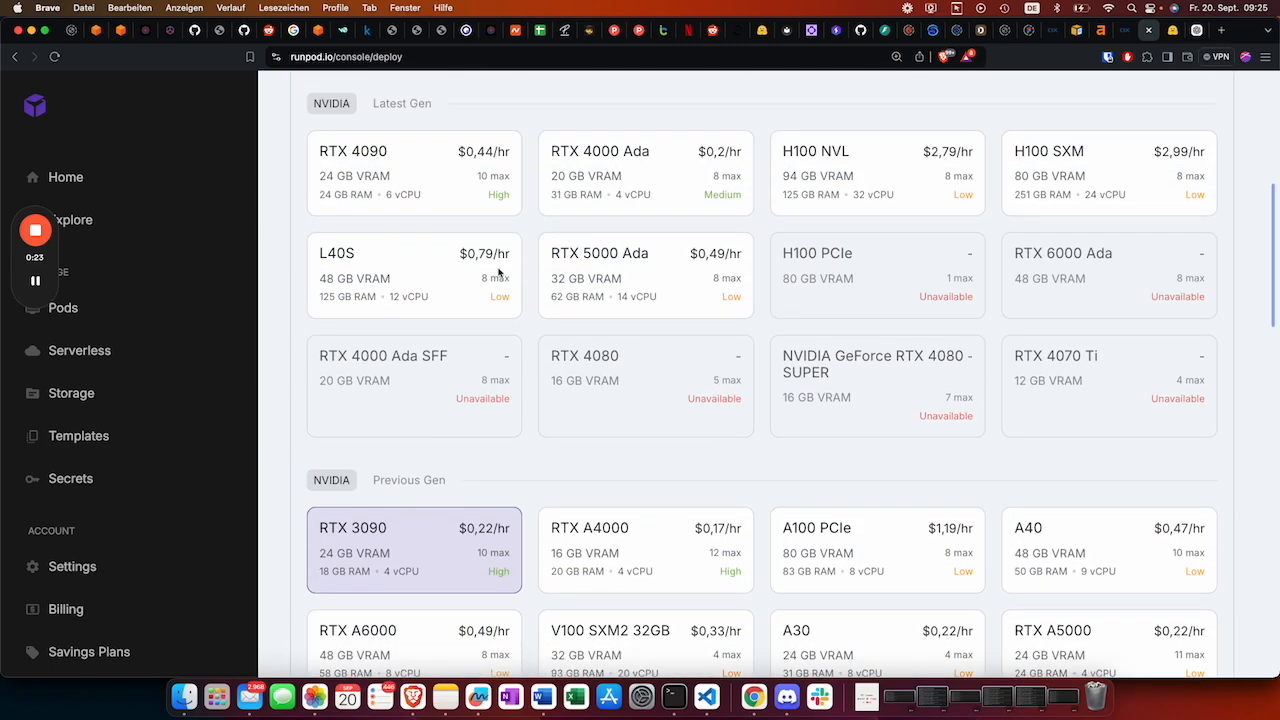
{"action": "scroll", "scroll_direction": "down", "scroll_amount": 3}
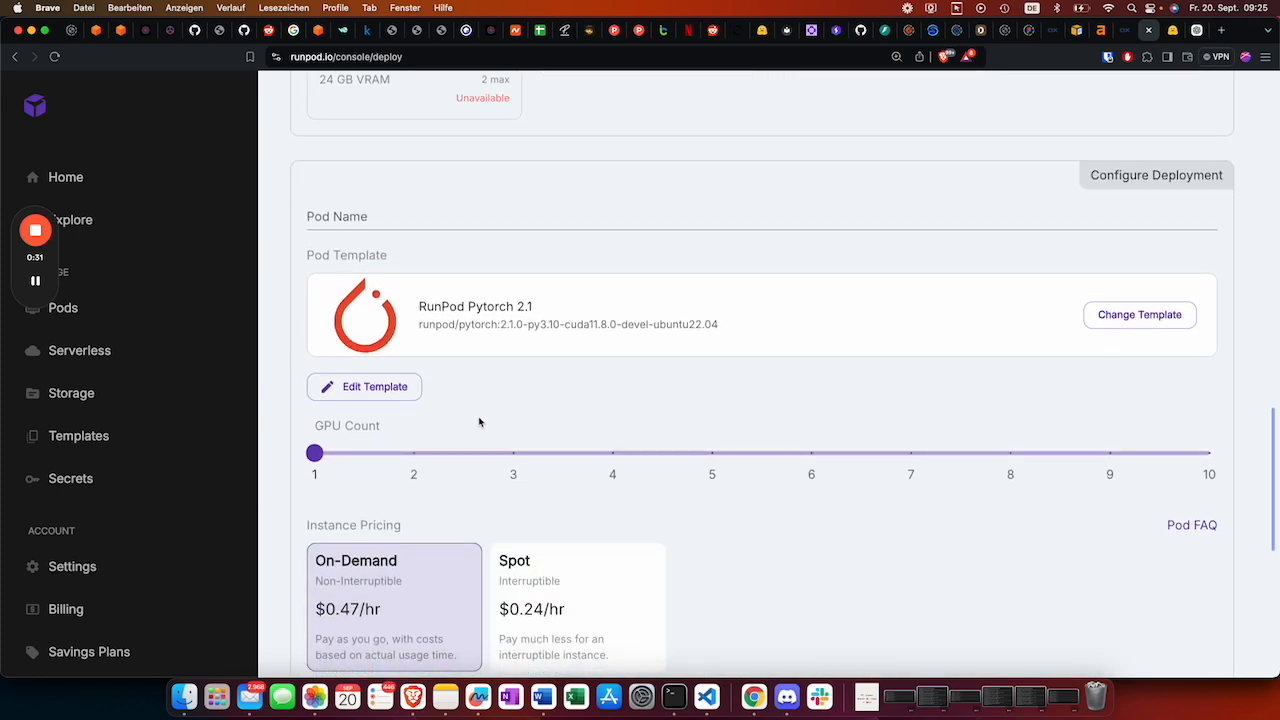
Override the pod template to expose HTTP port 8000 alongside 8888
{"action": "left_click", "coordinate": [364, 386]}
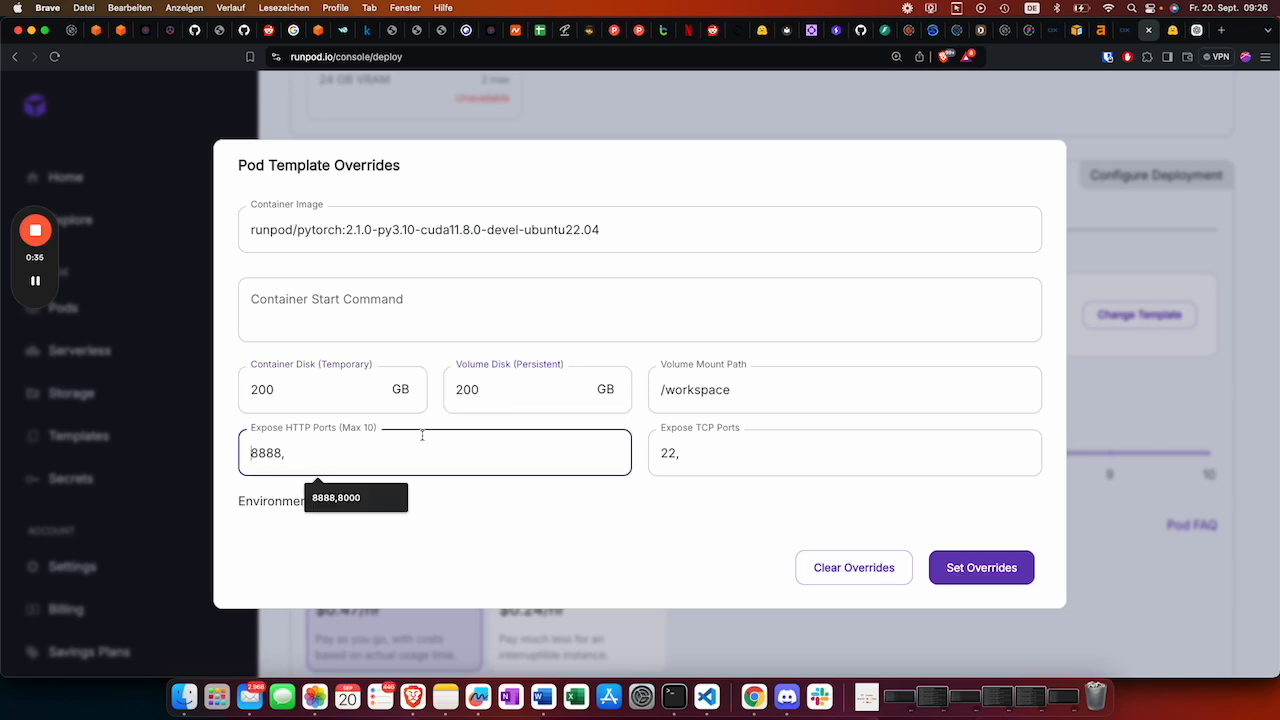
{"action": "type", "text": "8000"}
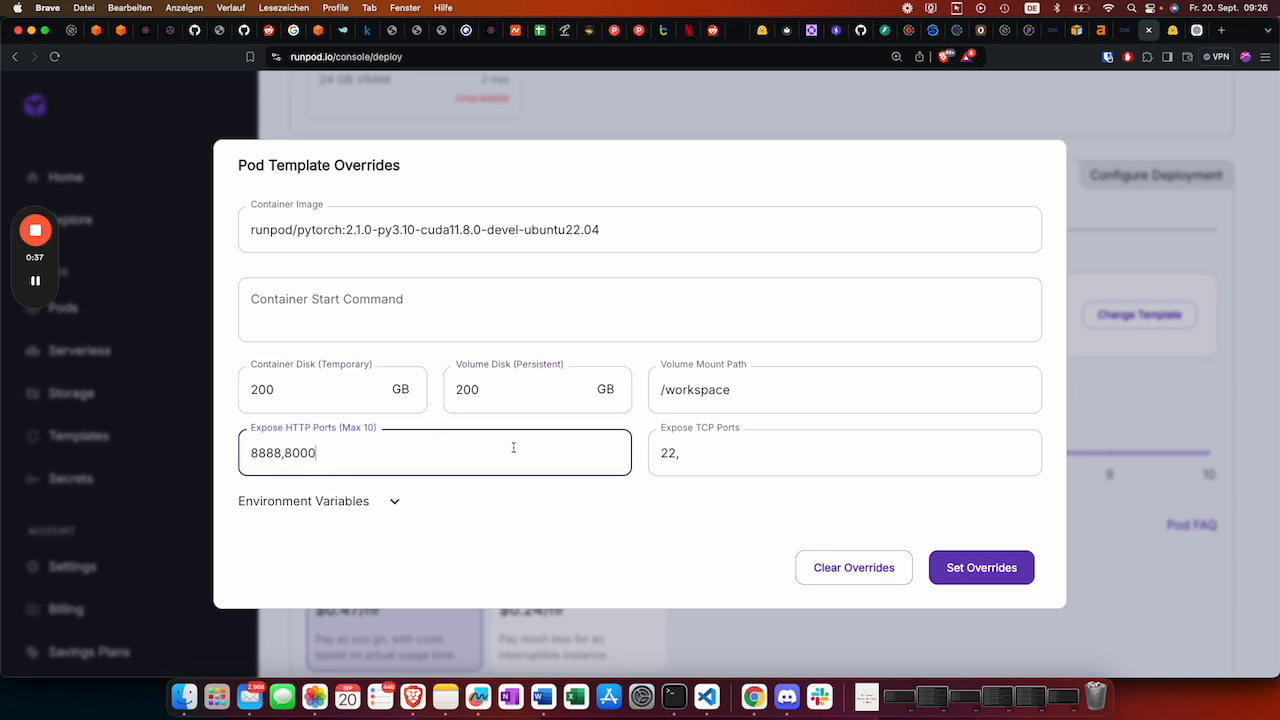
{"action": "left_click", "coordinate": [981, 567]}
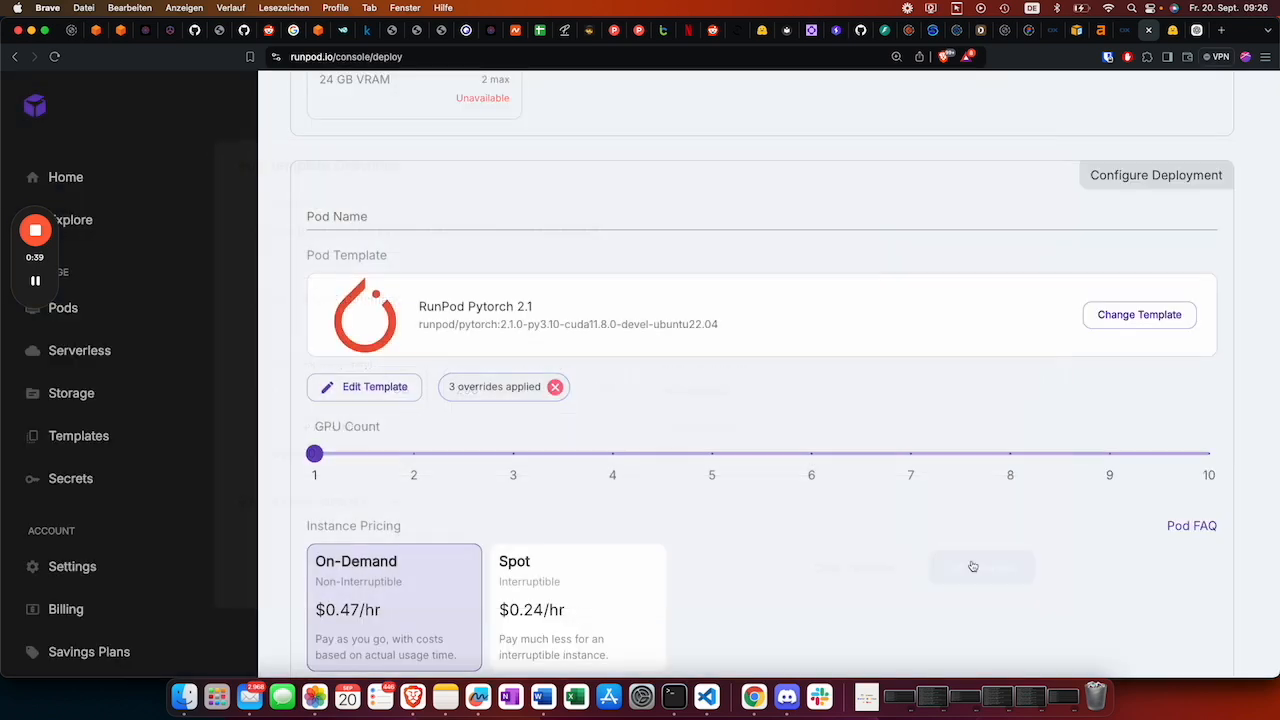
Deploy the on-demand A40 pod and connect to its web terminal
{"action": "scroll", "scroll_direction": "down", "scroll_amount": 3}
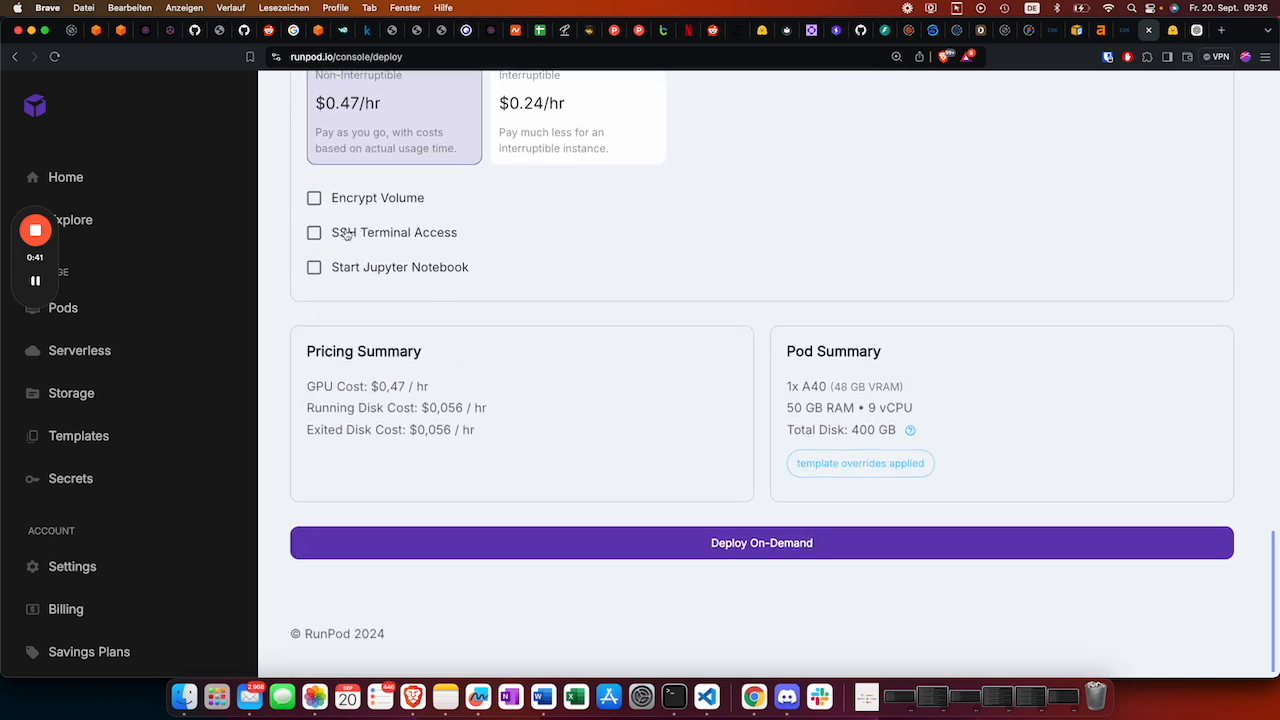
{"action": "mouse_move", "coordinate": [353, 243]}
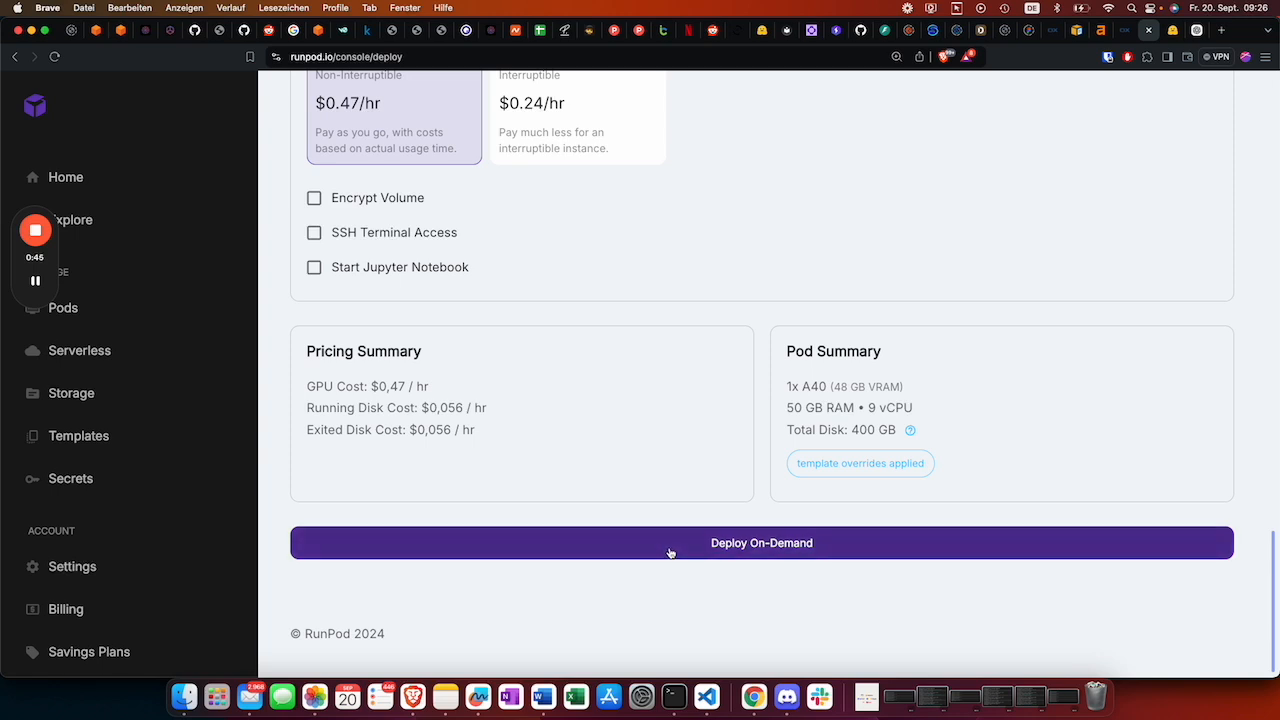
{"action": "left_click", "coordinate": [761, 542]}
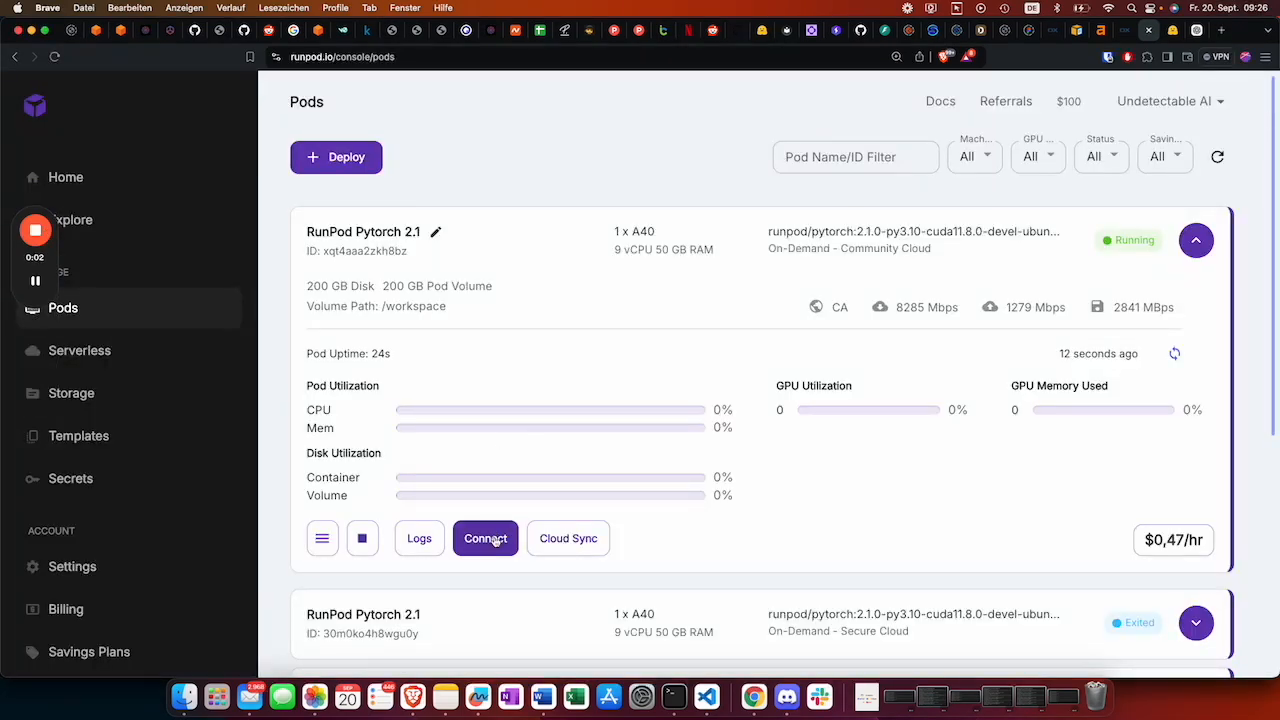
{"action": "left_click", "coordinate": [485, 538]}
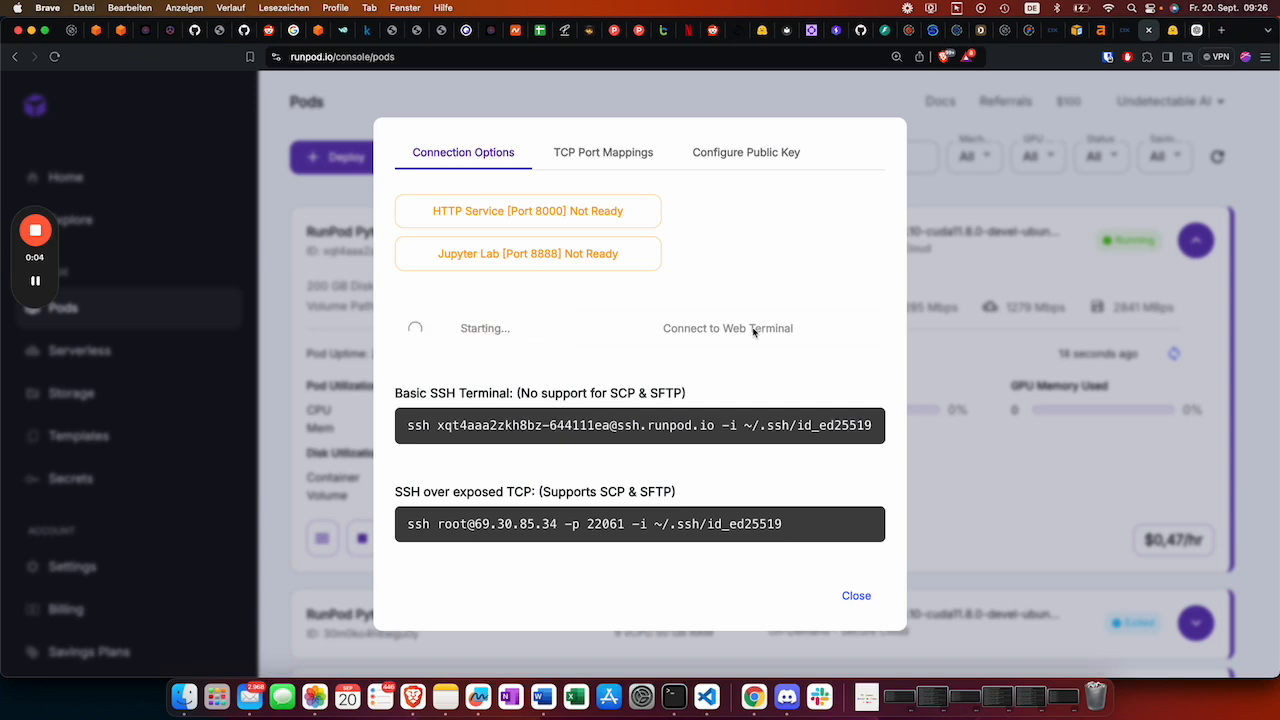
{"action": "left_click", "coordinate": [728, 328]}
{"action": "type", "text": "c"}
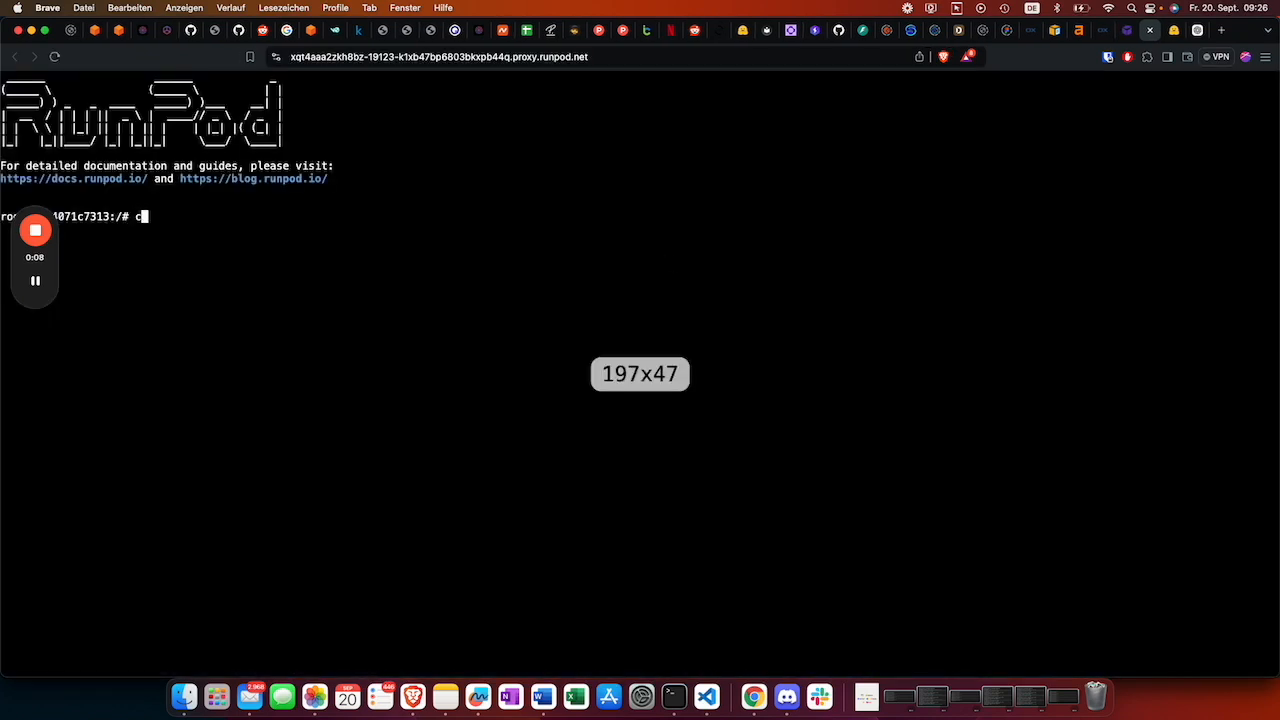
In /workspace, run apt update, install vim, and write server.py with vim
{"action": "type", "text": "d /worksp"}
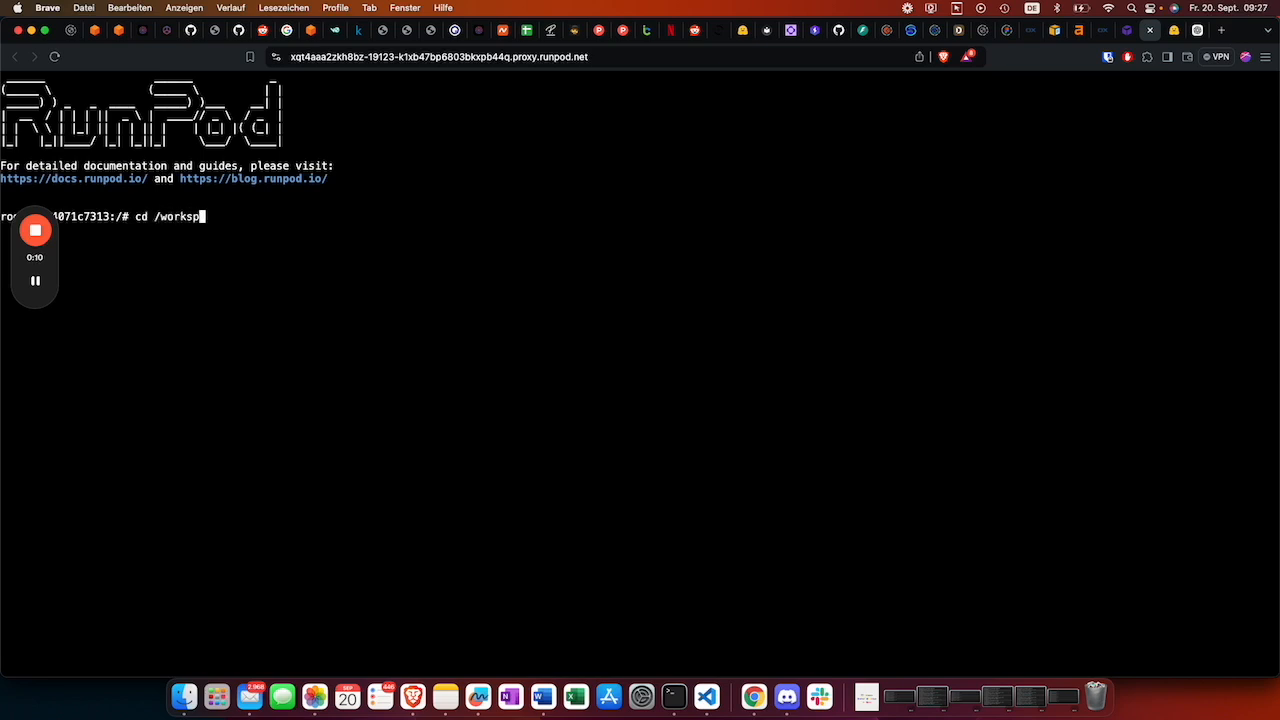
{"action": "type", "text": "apt update"}
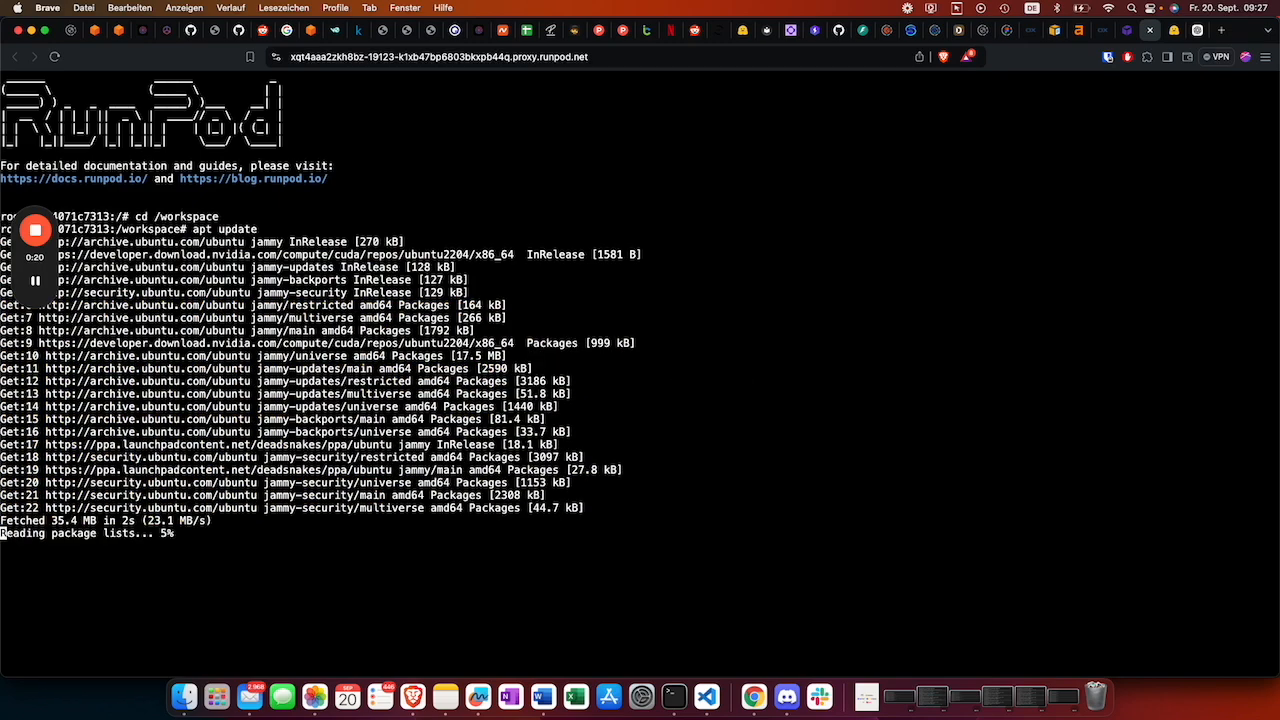
{"action": "type", "text": "apt-get"}
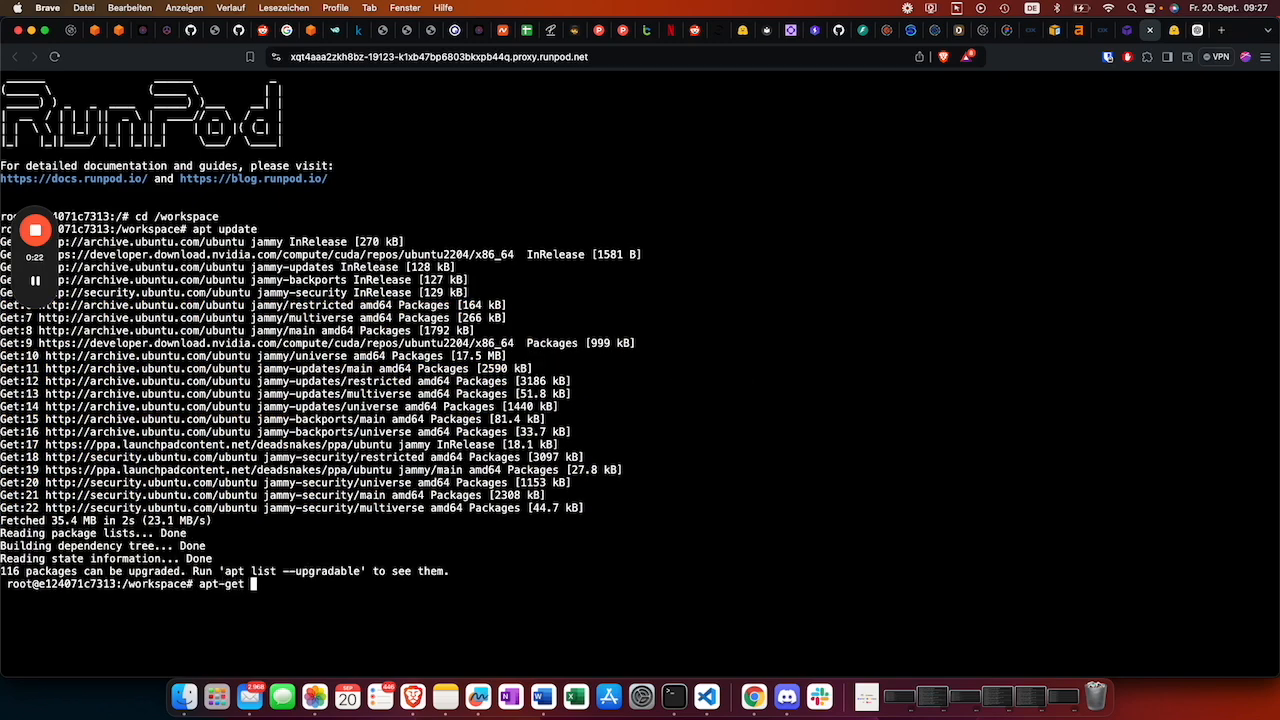
{"action": "type", "text": "install      vim^C"}
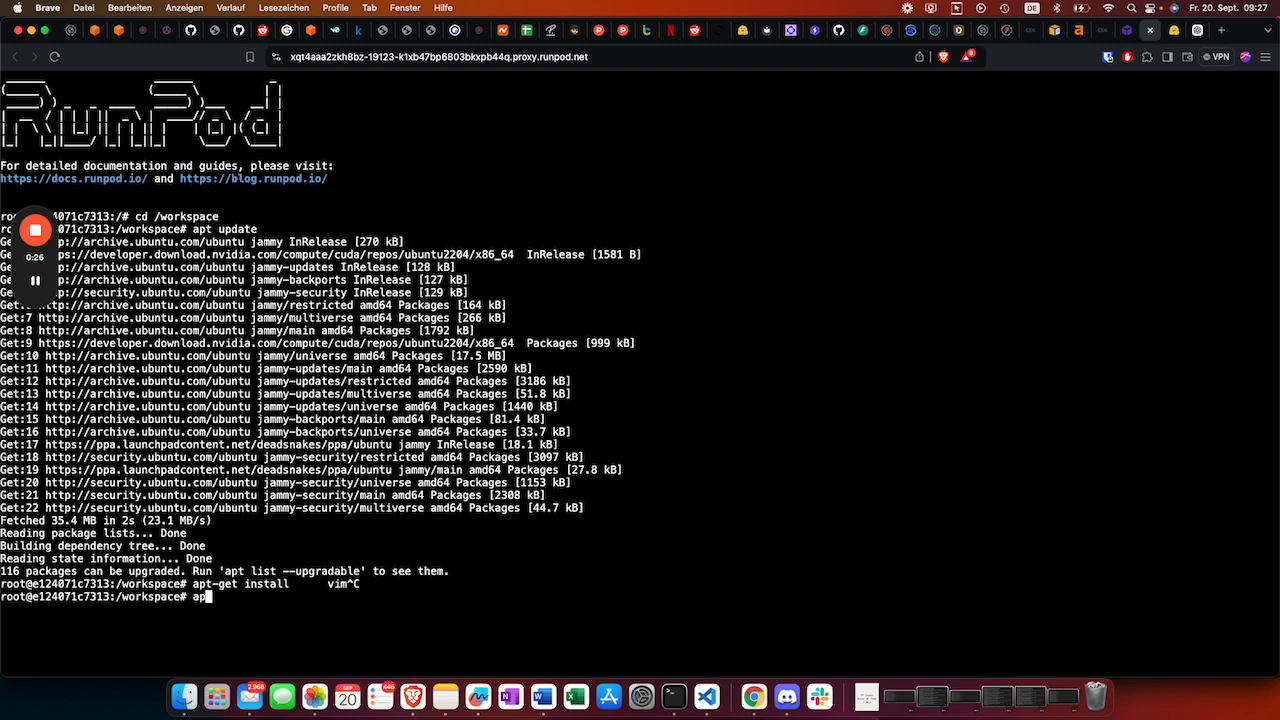
{"action": "type", "text": "apt-ge"}
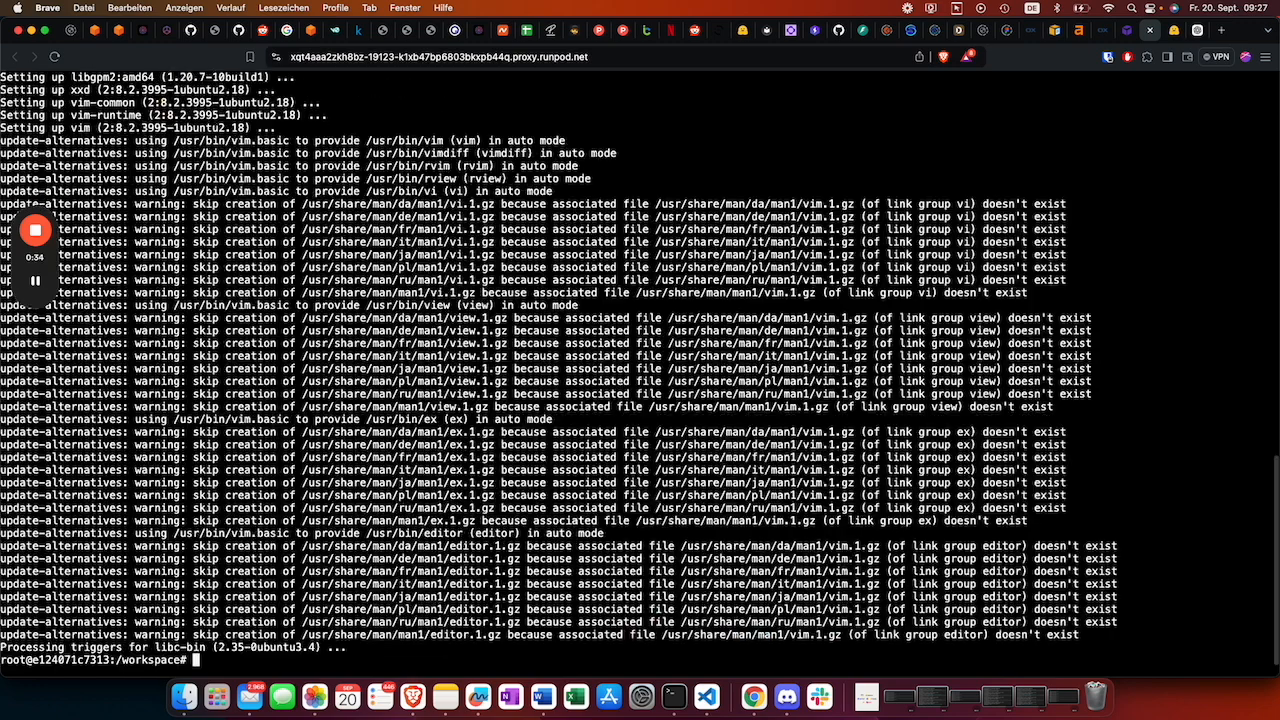
{"action": "type", "text": "vim server.py"}
{"action": "type", "text": "pz"}
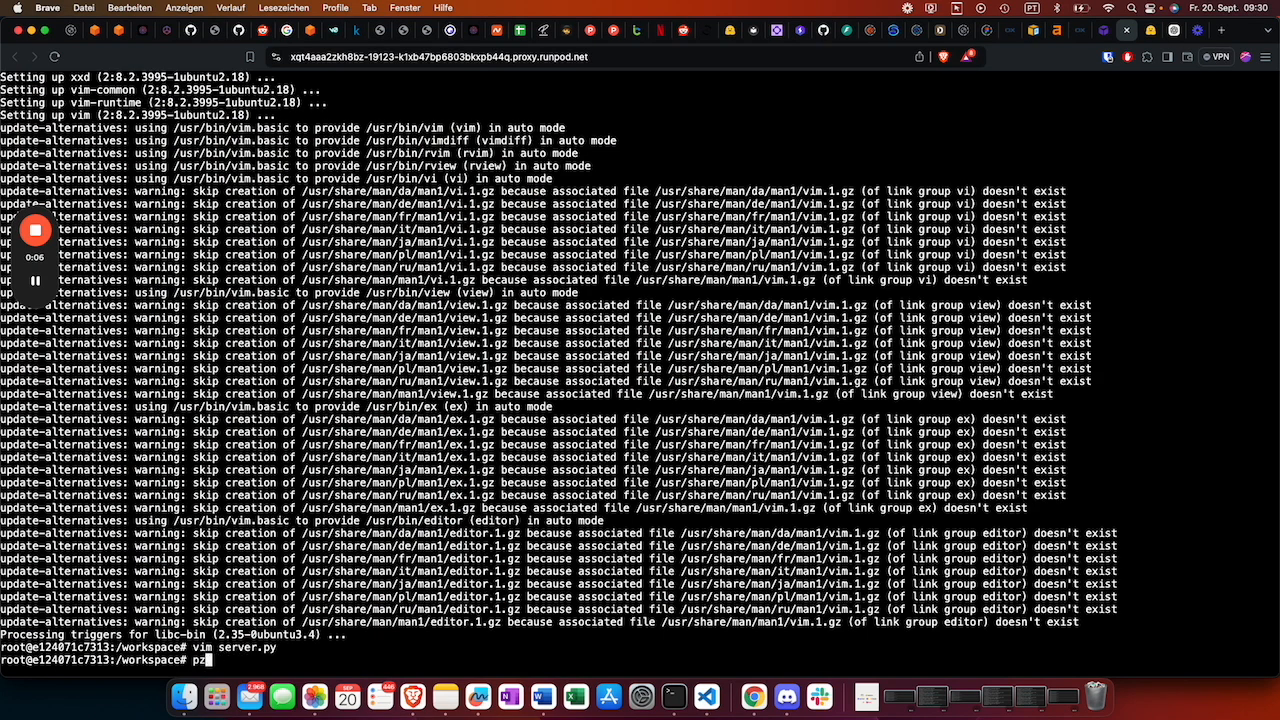
Run server.py, then pip install litserve, vllm and the missing packages
{"action": "type", "text": "python server.py"}
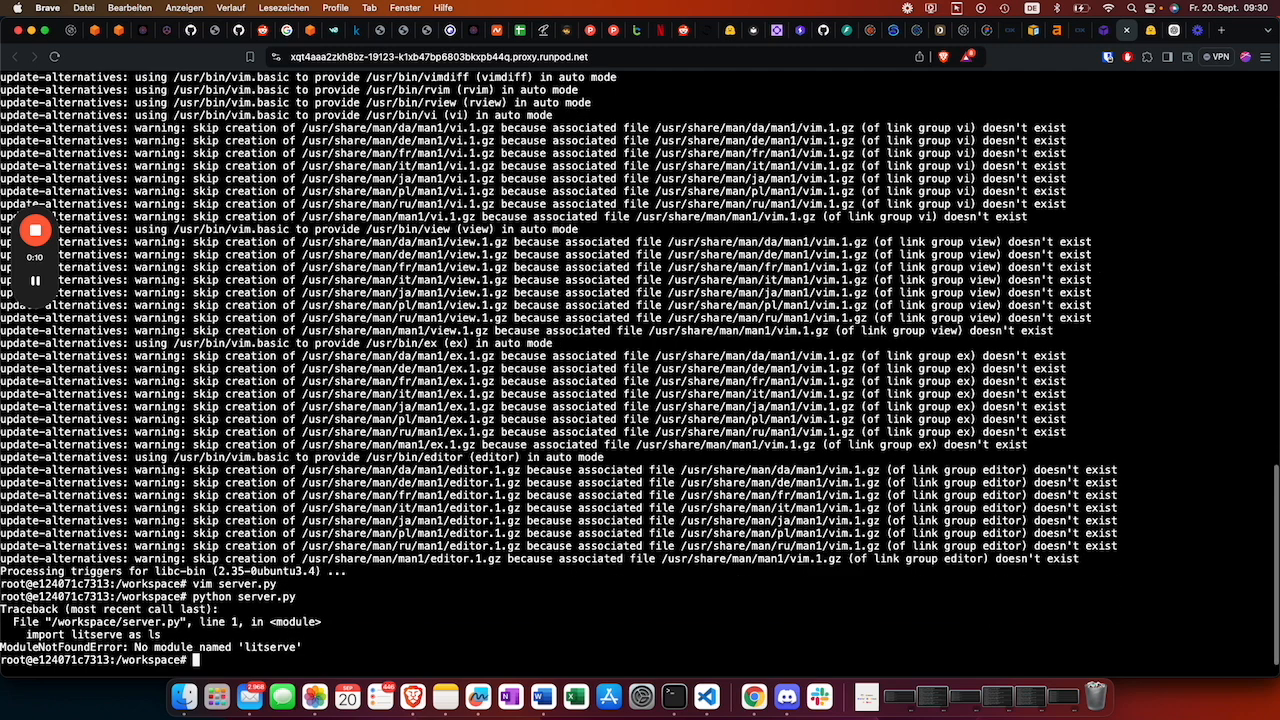
{"action": "type", "text": "pip install"}
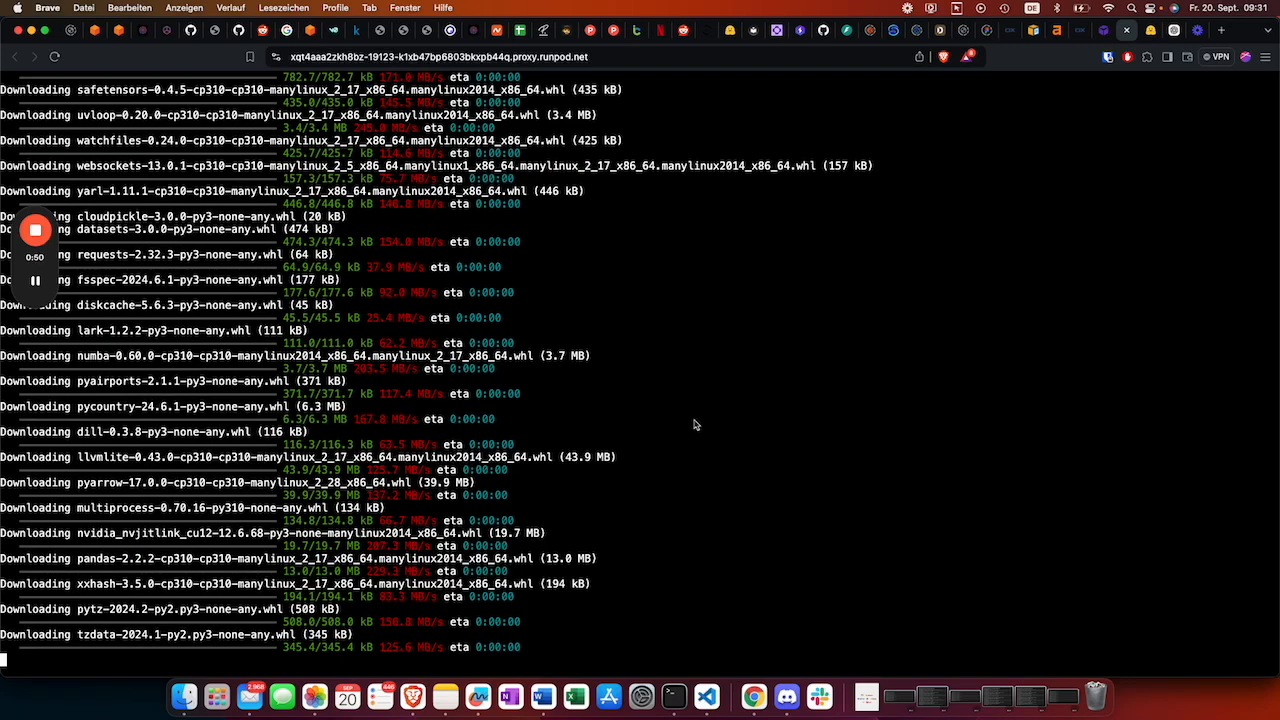
{"action": "mouse_move", "coordinate": [665, 435]}
{"action": "type", "text": "pip"}
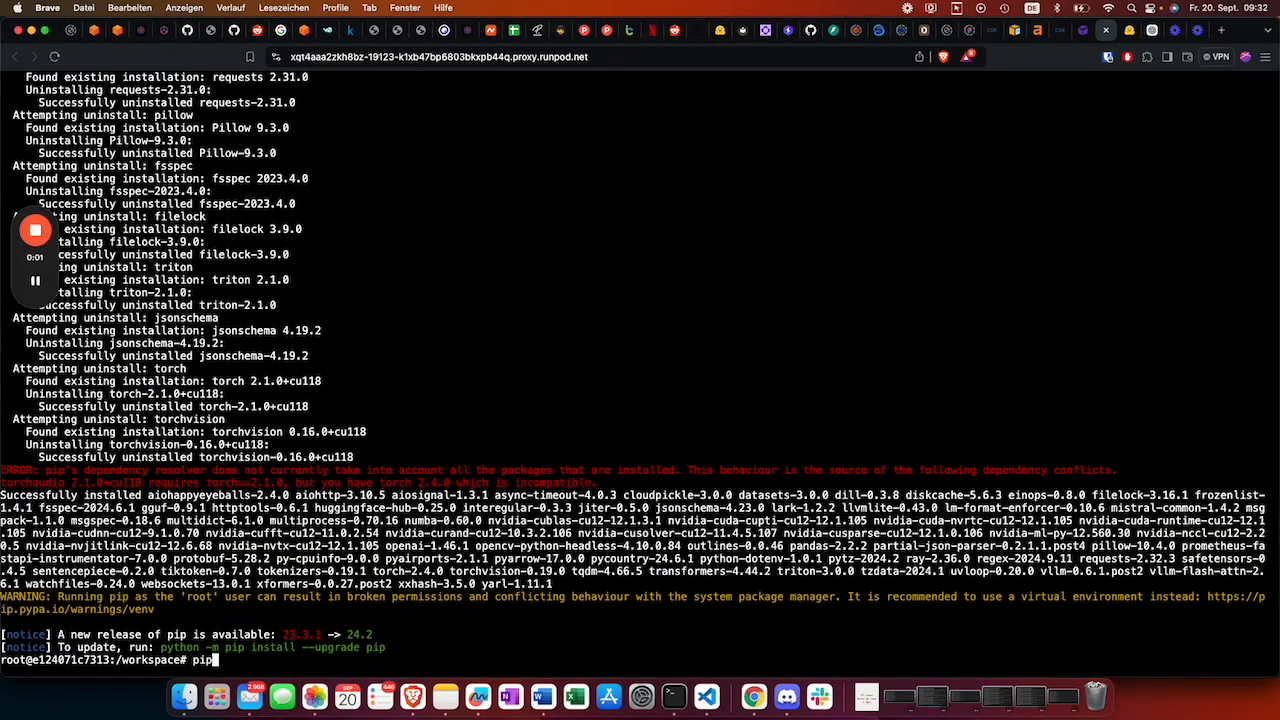
Install the Hugging Face CLI with pip install -U "huggingface_hub[cli]"
{"action": "type", "text": "install \""}
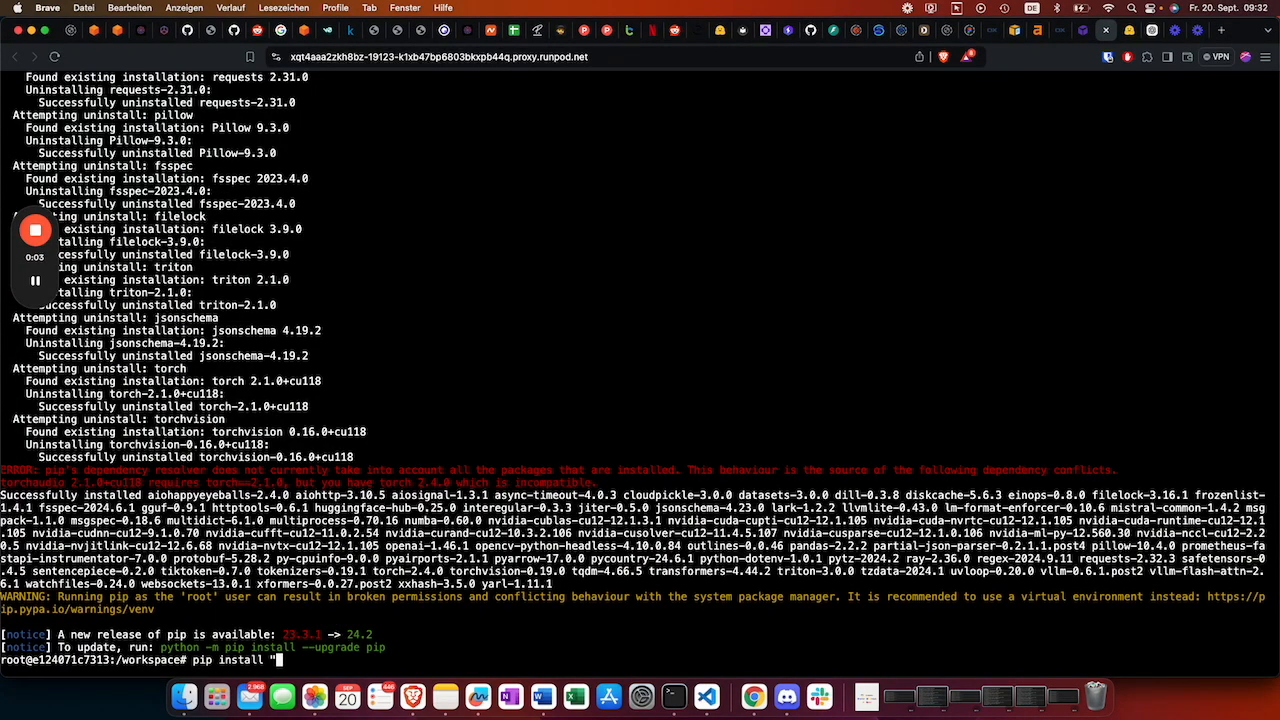
{"action": "type", "text": "-U"}
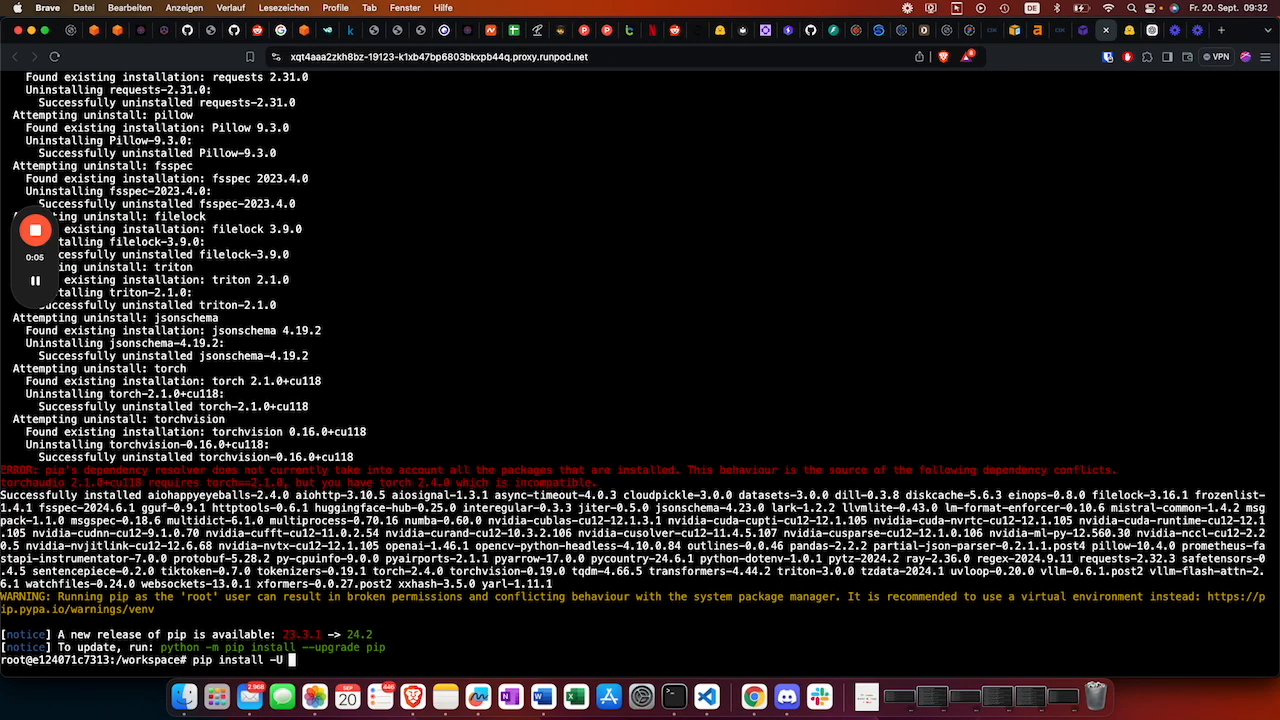
{"action": "type", "text": "\"huggingface_hub[cli]\""}
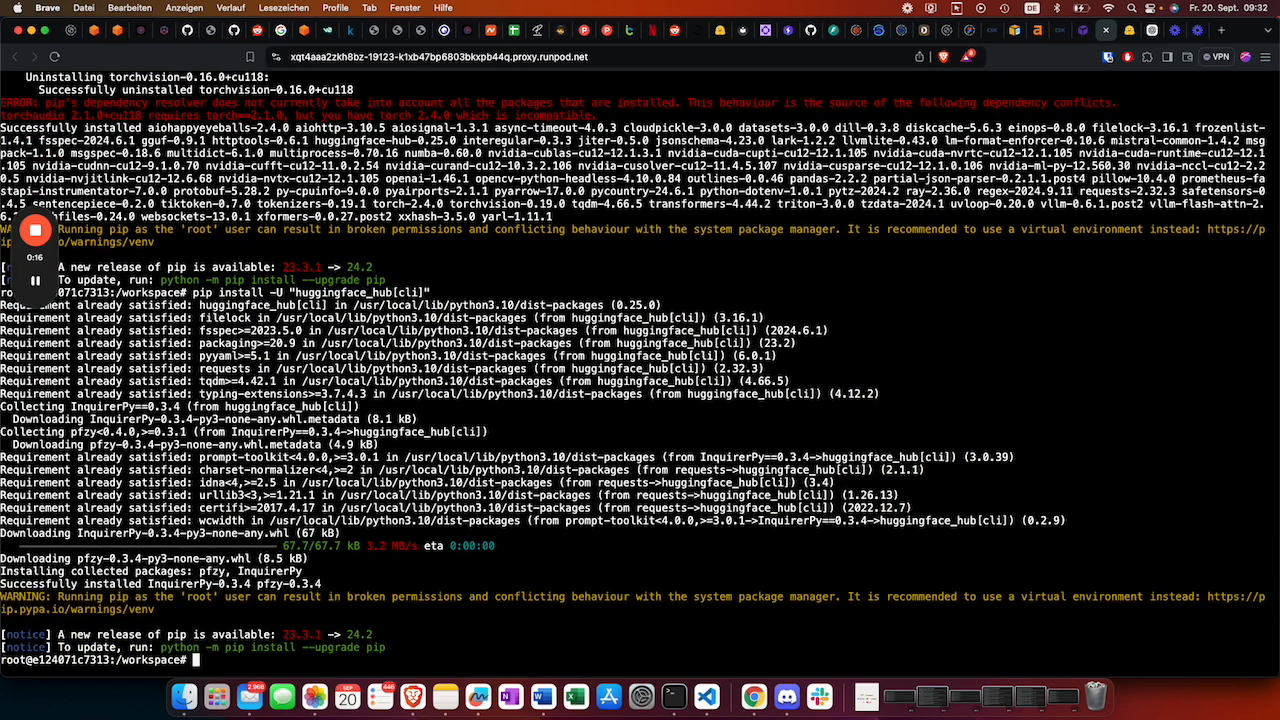
Log in with huggingface-cli login, confirm with y, and relaunch server.py
{"action": "type", "text": "h"}
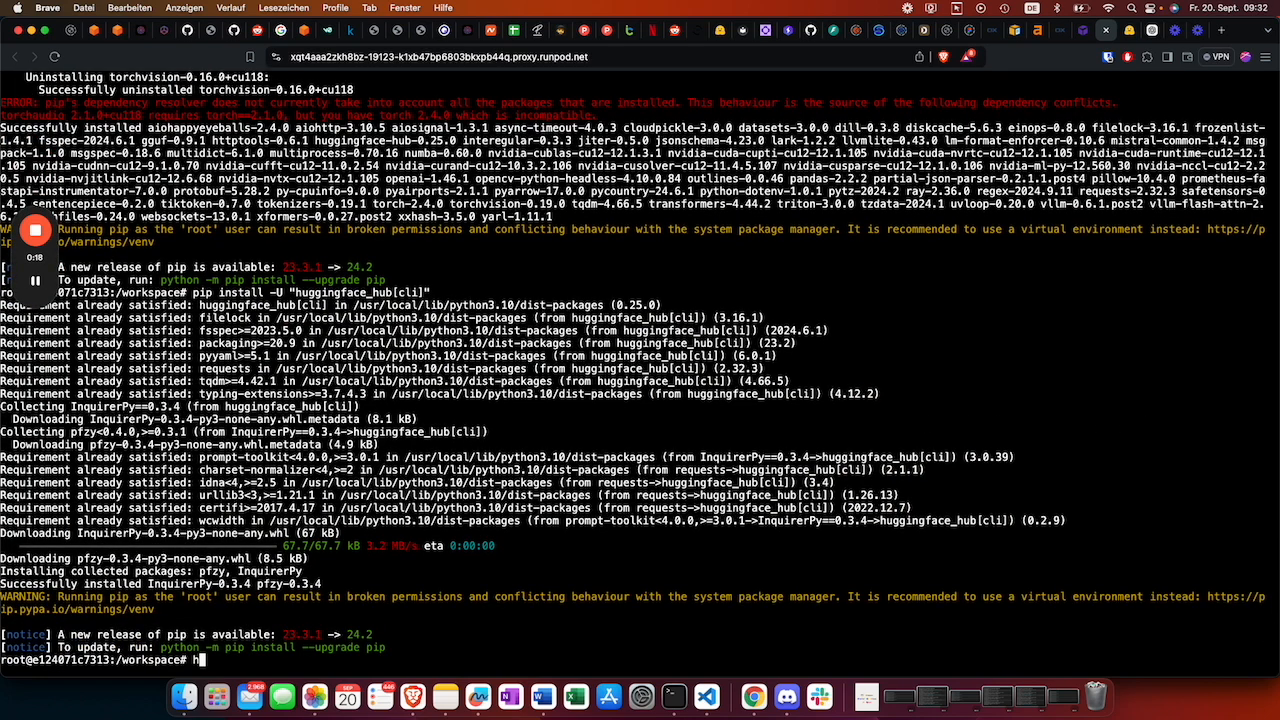
{"action": "type", "text": "huggingface-cli login"}
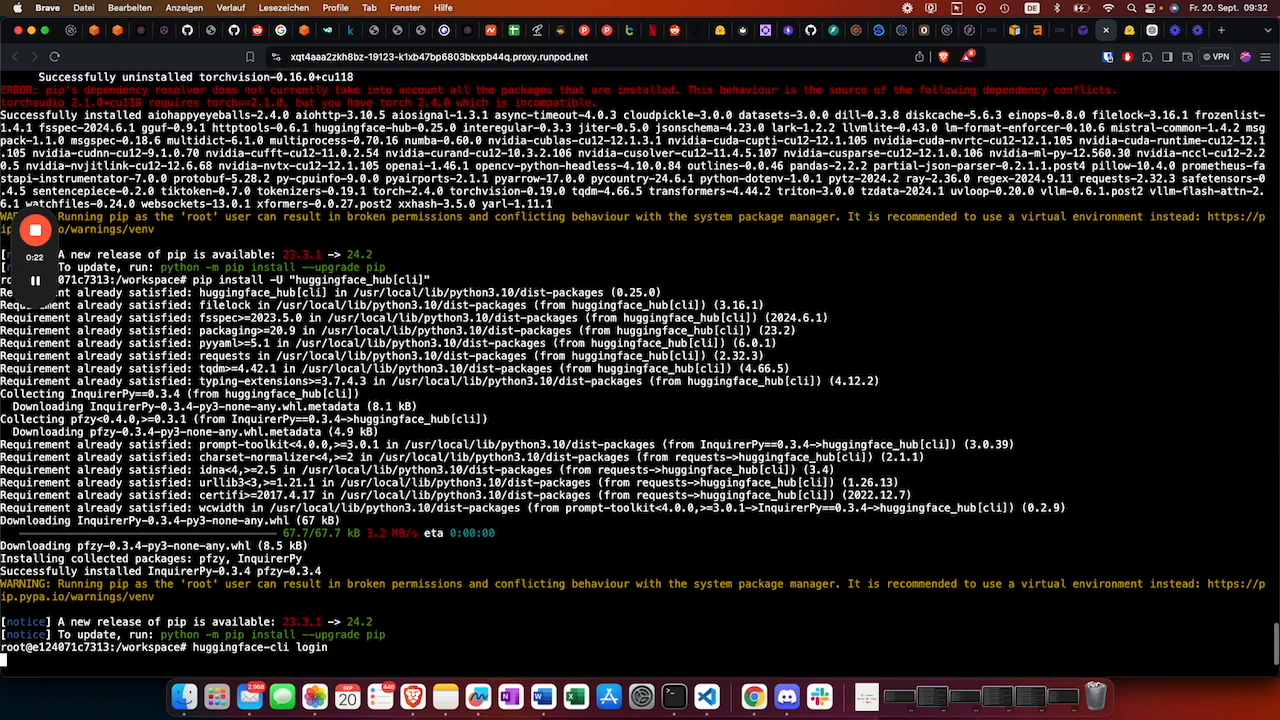
{"action": "key", "text": "Return"}
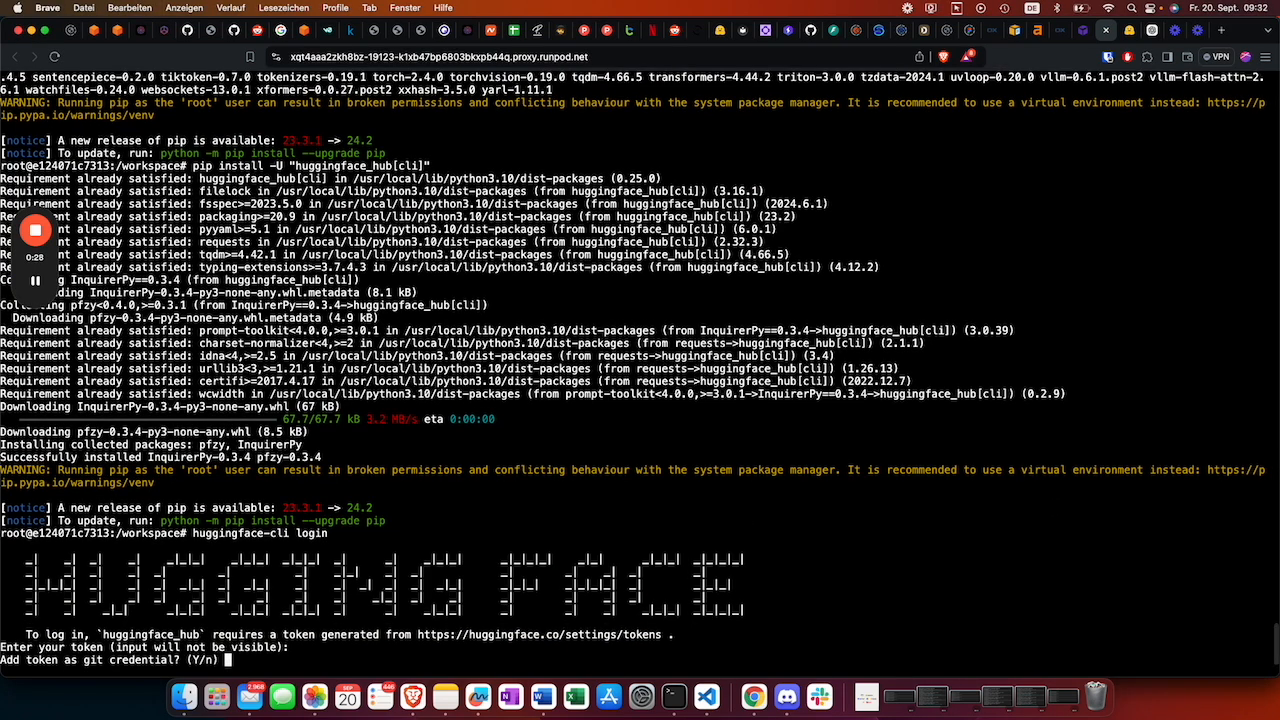
{"action": "type", "text": "y"}
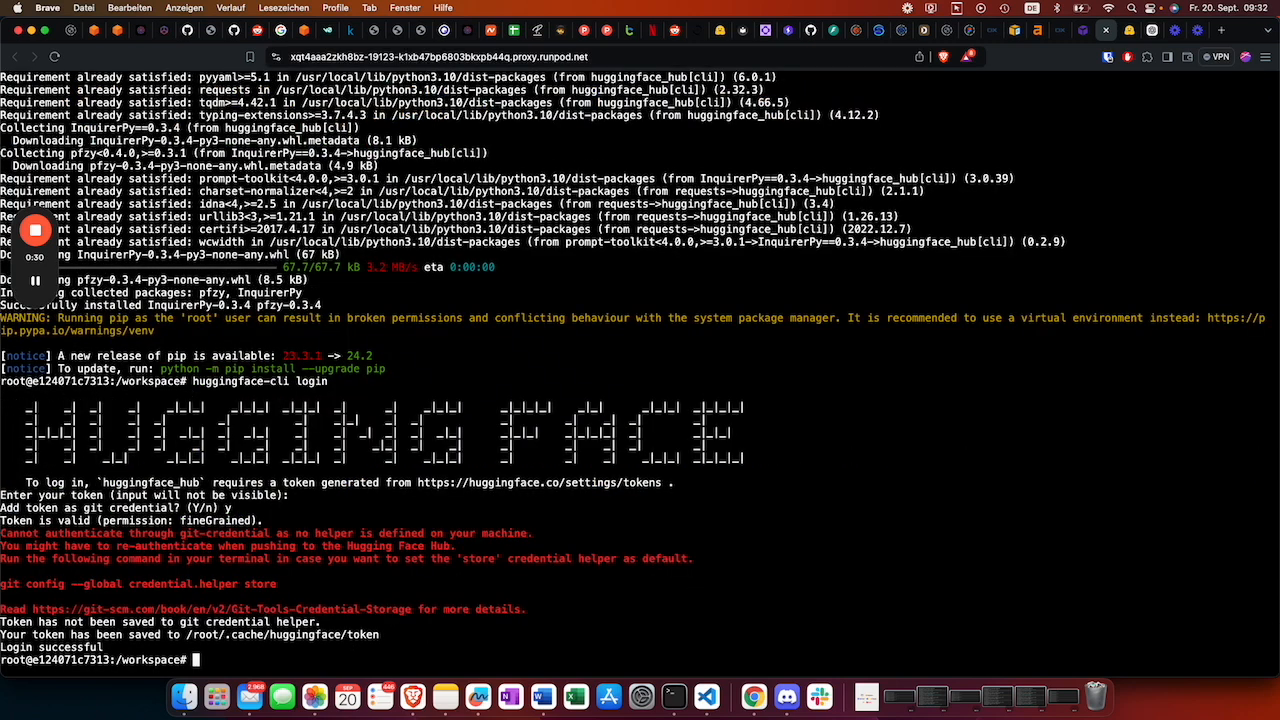
{"action": "type", "text": "python server.py"}
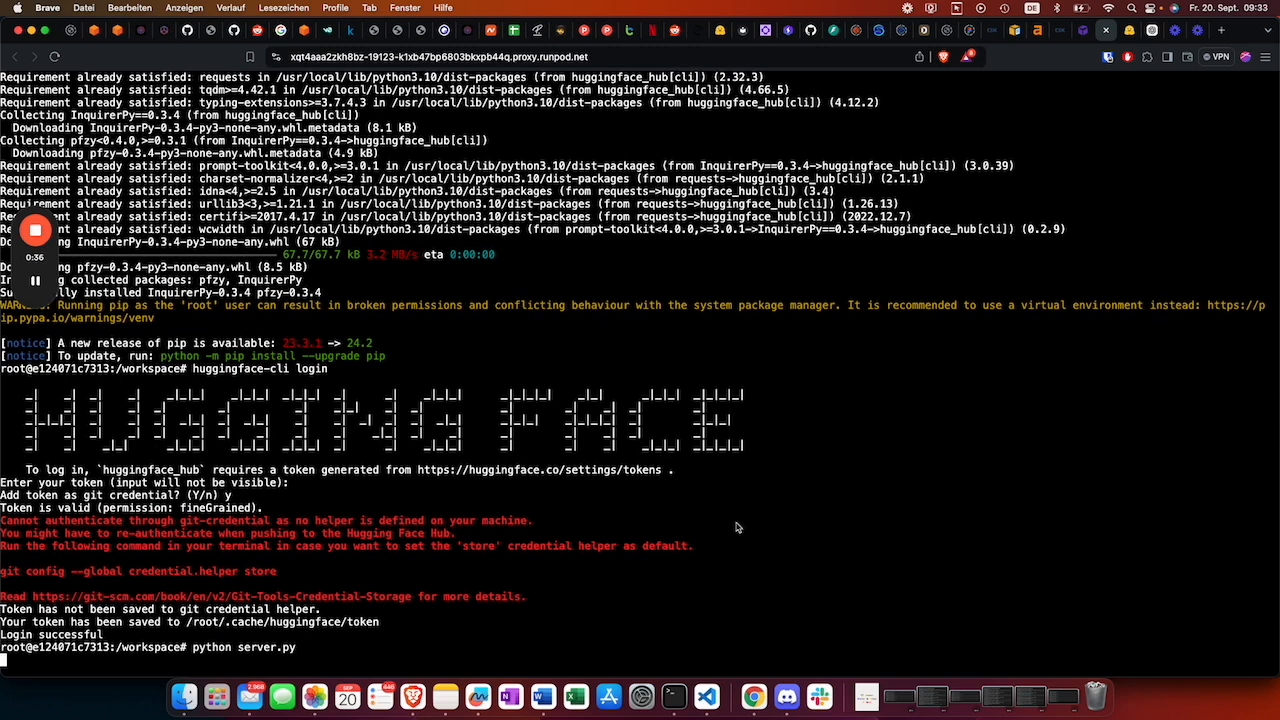
{"action": "mouse_move", "coordinate": [368, 433]}
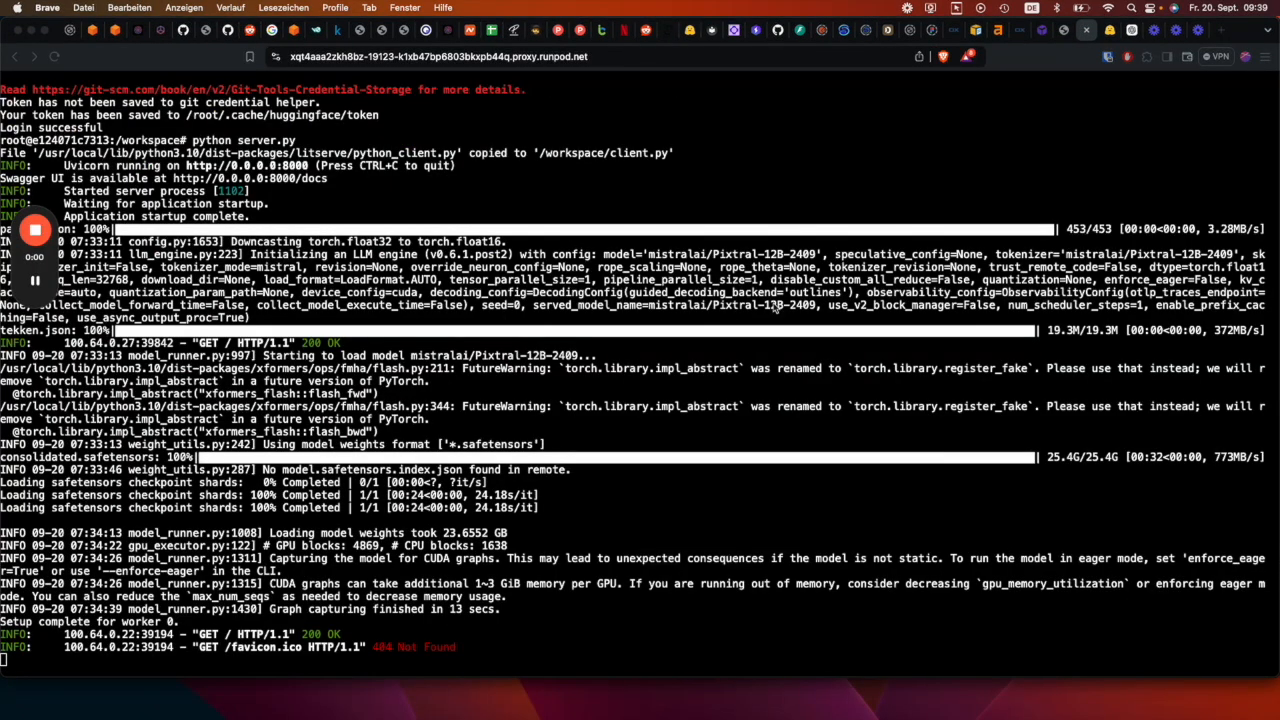
{"action": "mouse_move", "coordinate": [1040, 35]}
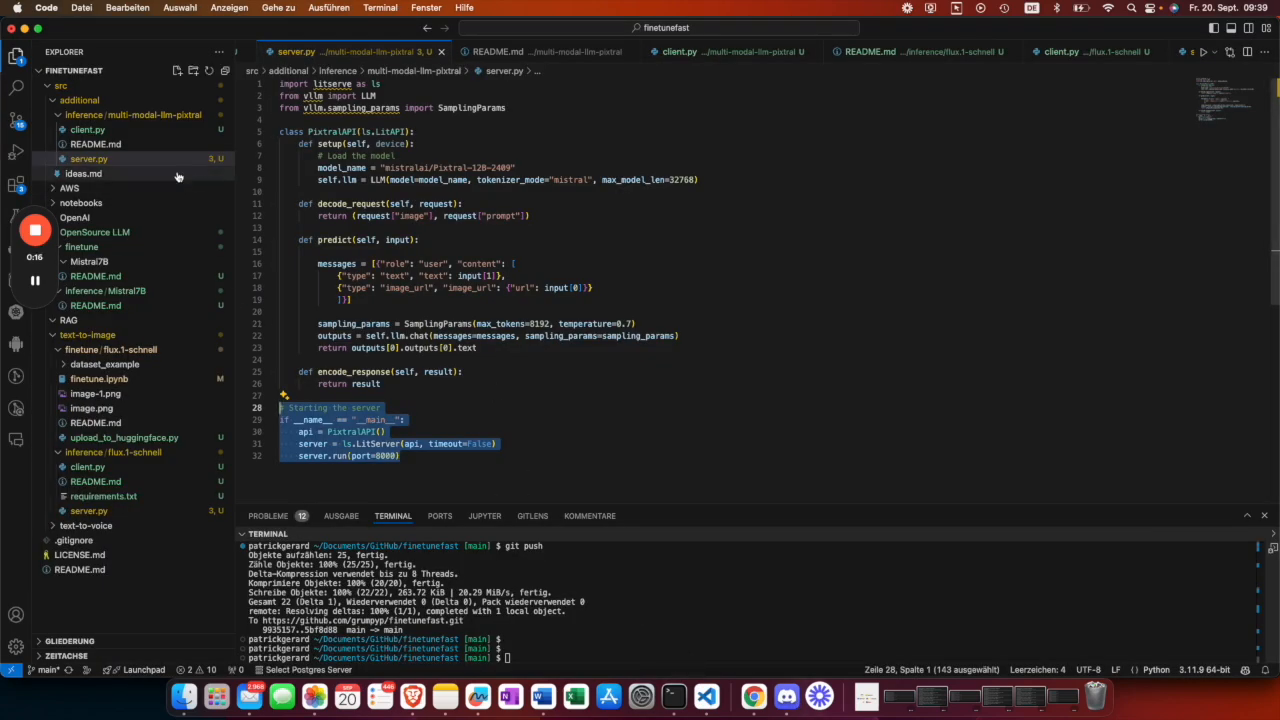
{"action": "left_click", "coordinate": [87, 129]}
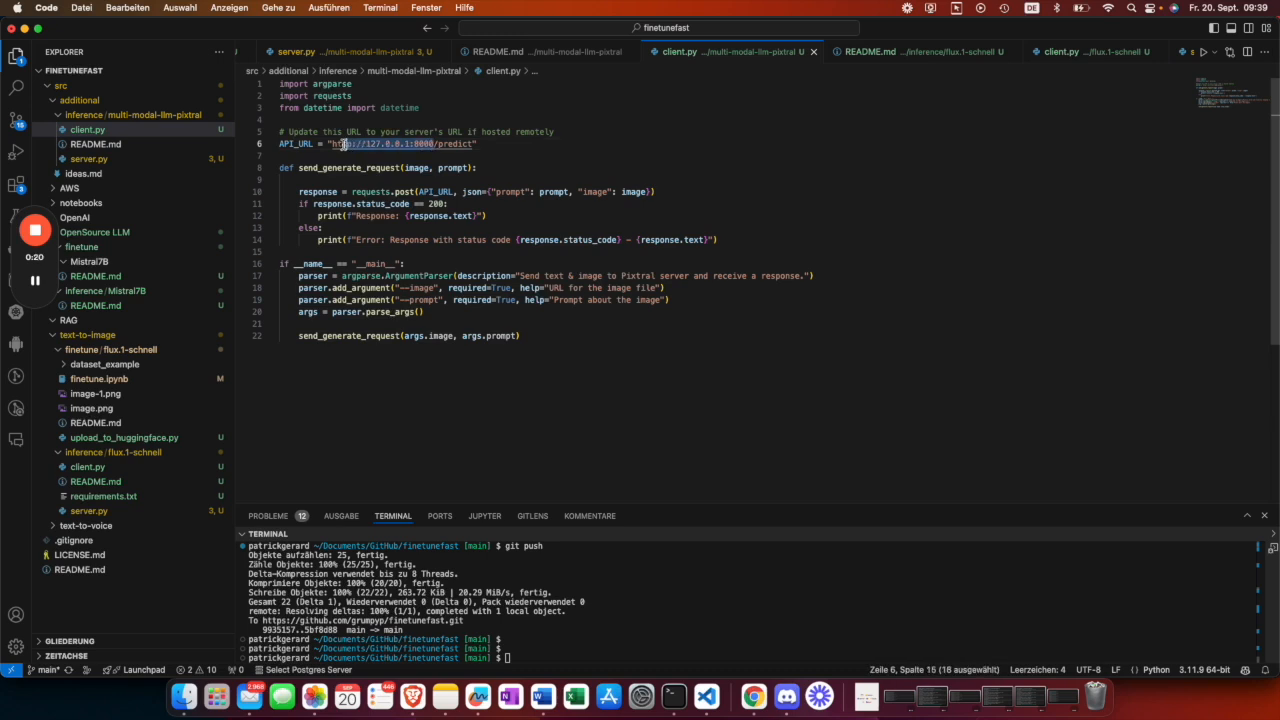
{"action": "type", "text": "https://xqt4aaa2zkh8bz-8000.proxy.runpod.net//predict"}
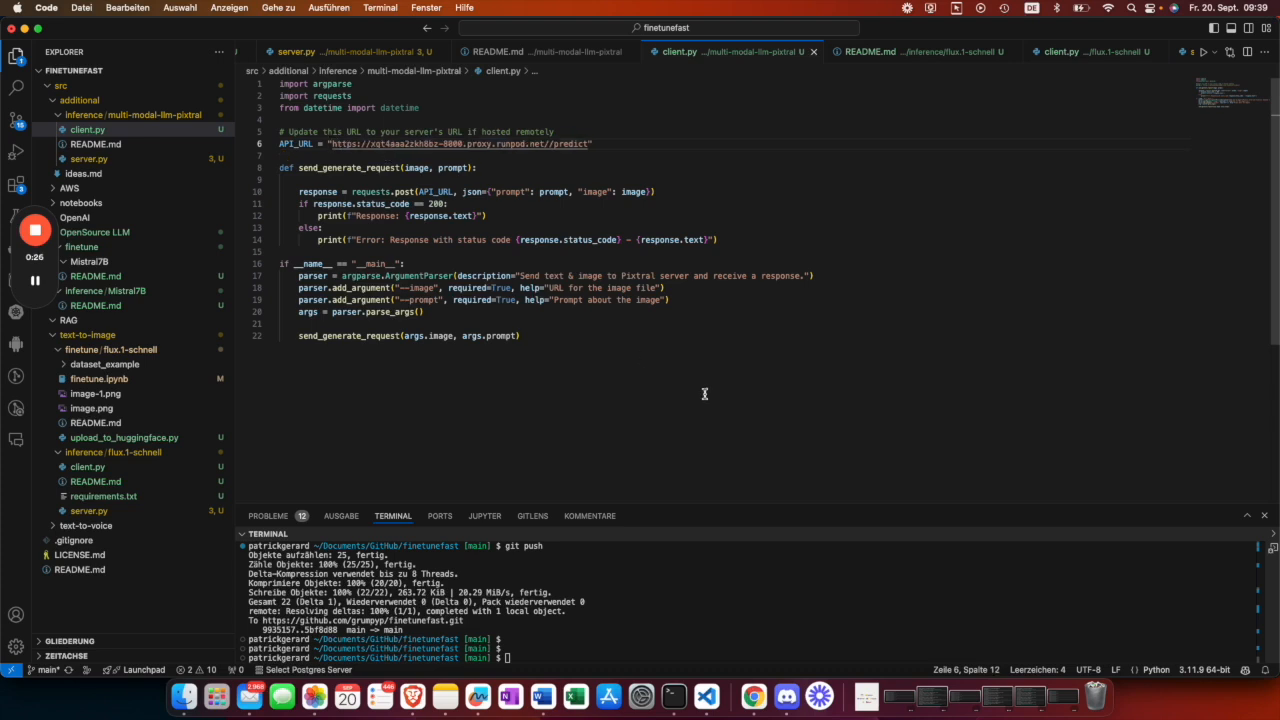
{"action": "mouse_move", "coordinate": [712, 307]}
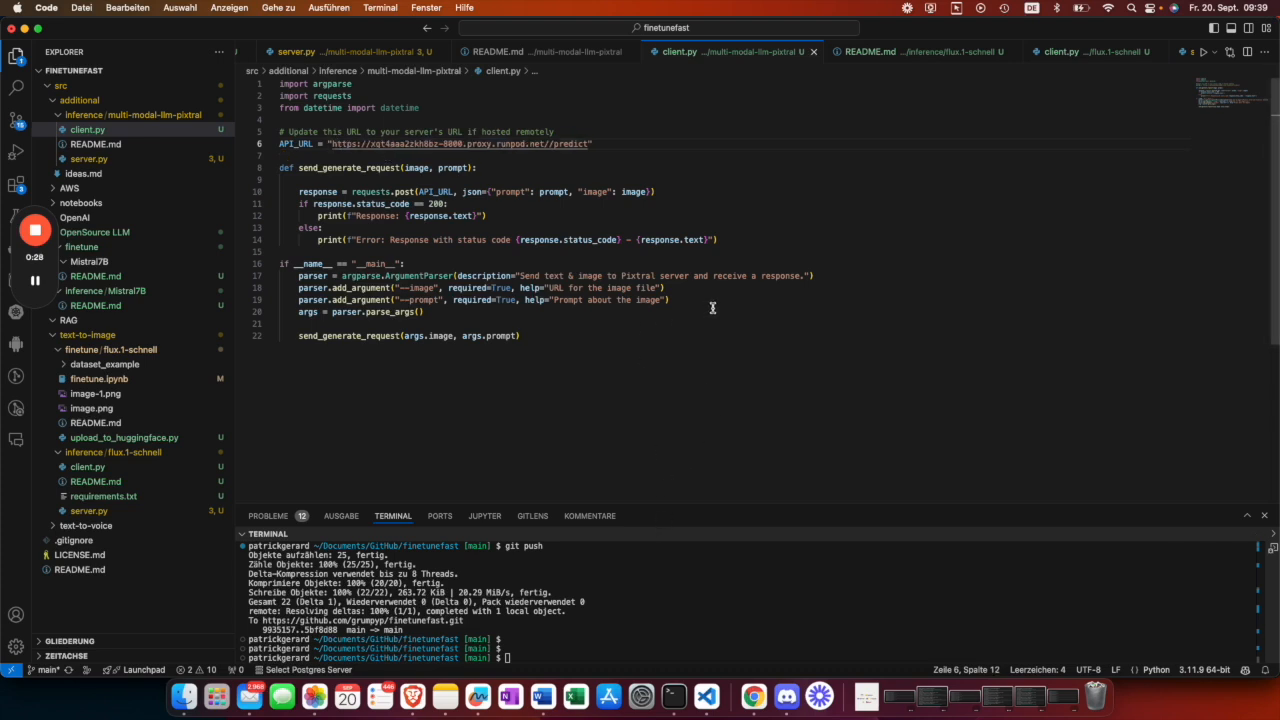
{"action": "mouse_move", "coordinate": [743, 451]}
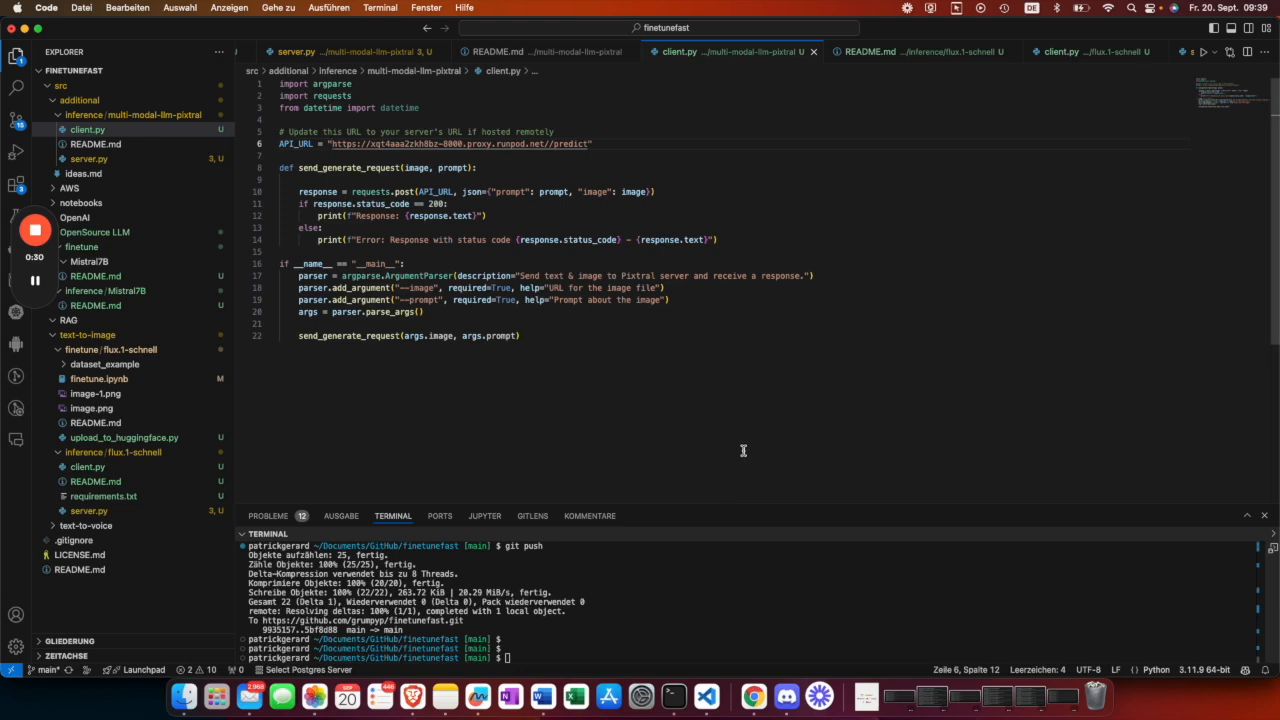
{"action": "mouse_move", "coordinate": [707, 697]}
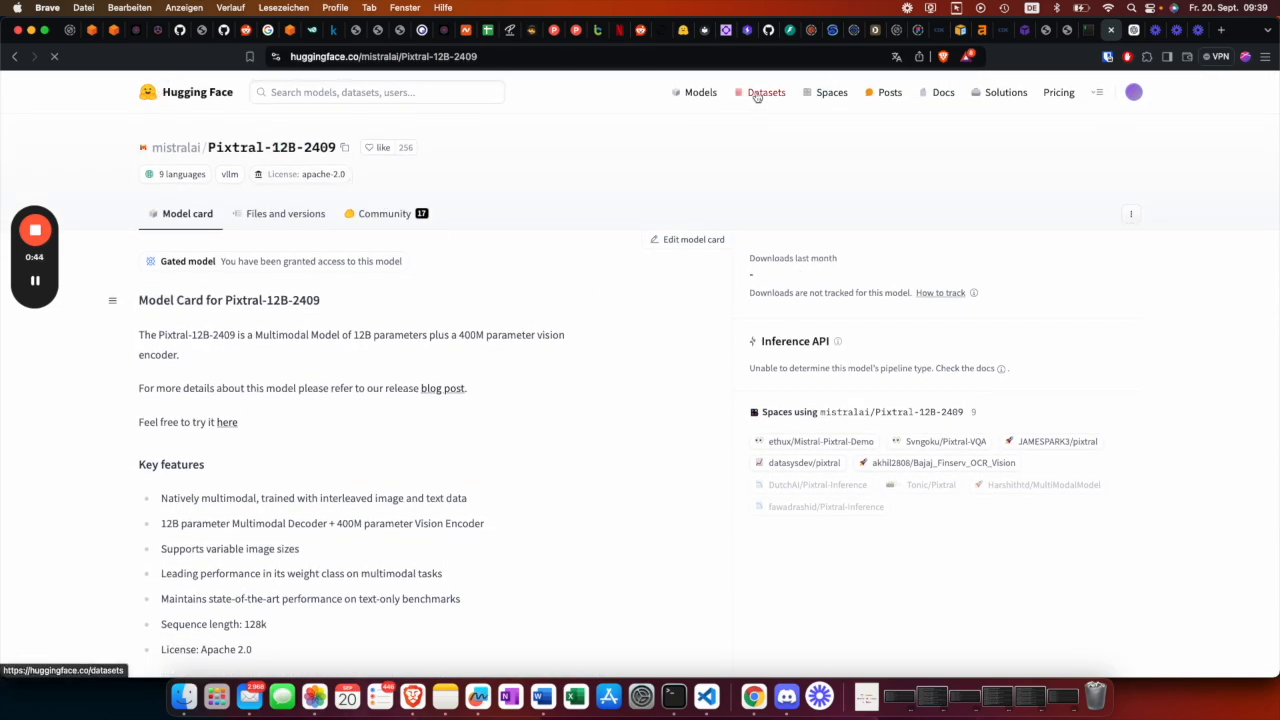
{"action": "left_click", "coordinate": [766, 92]}
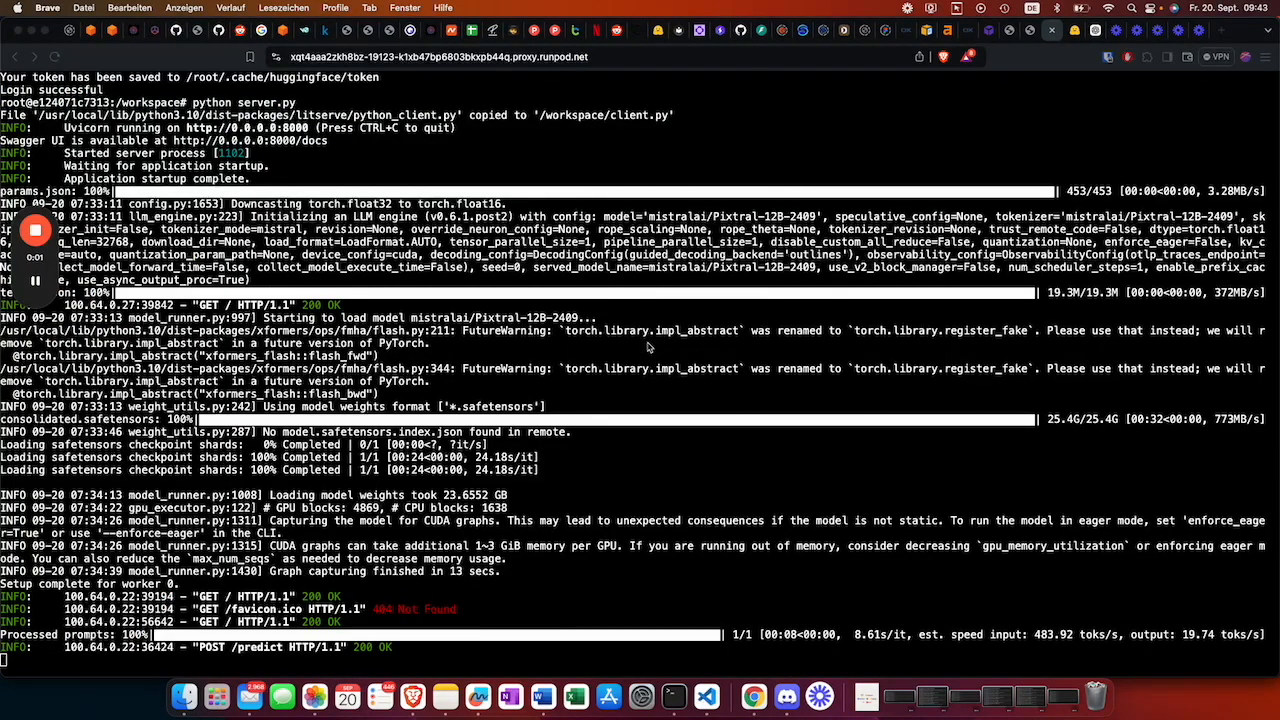
{"action": "mouse_move", "coordinate": [678, 375]}
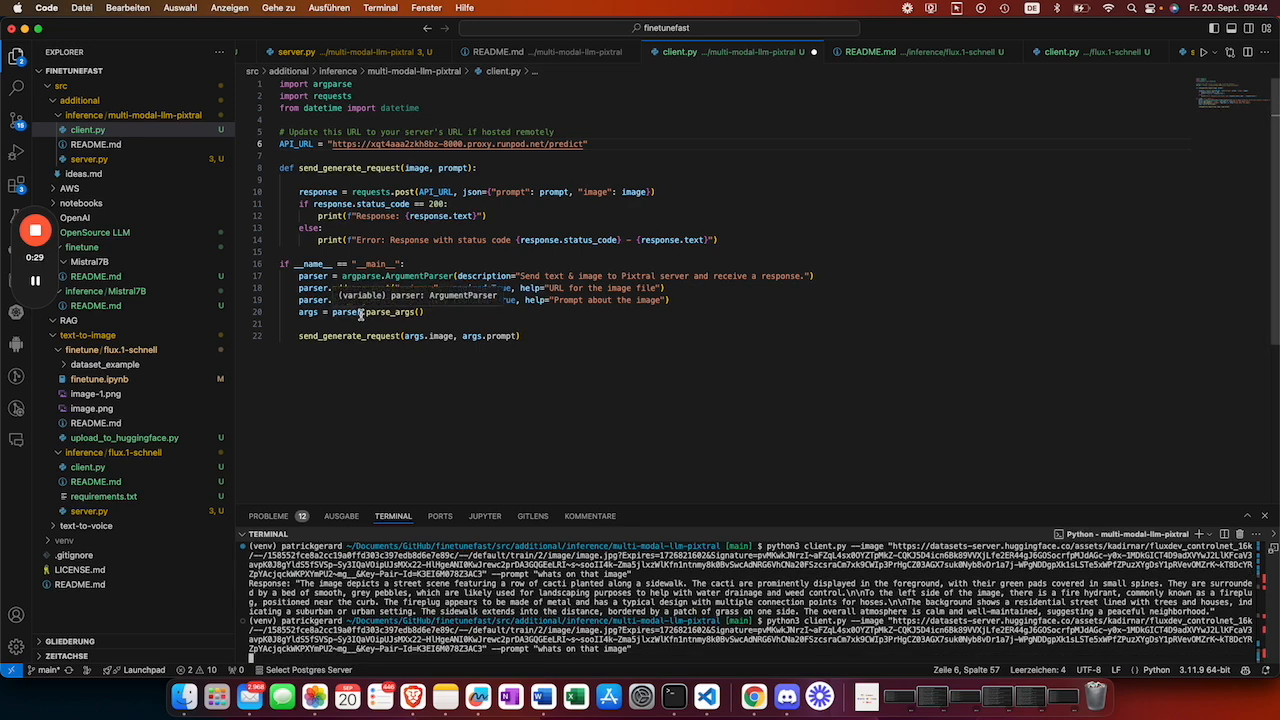
{"action": "mouse_move", "coordinate": [363, 312]}
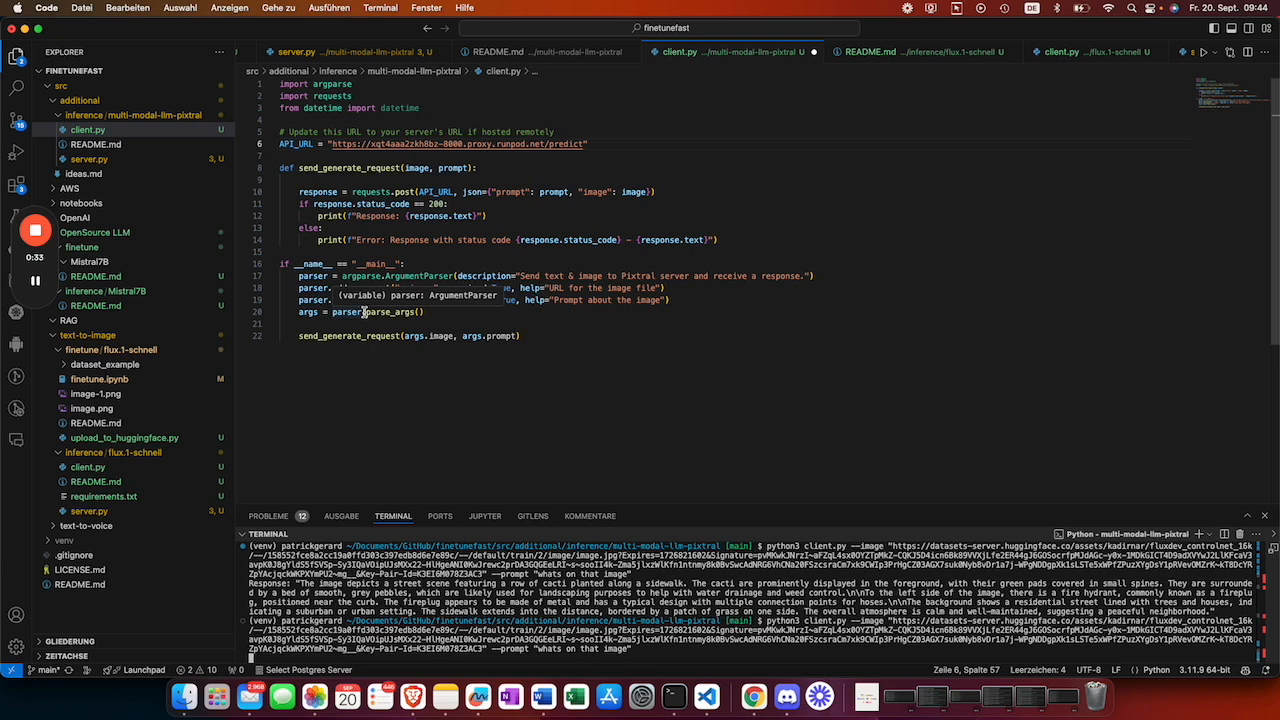